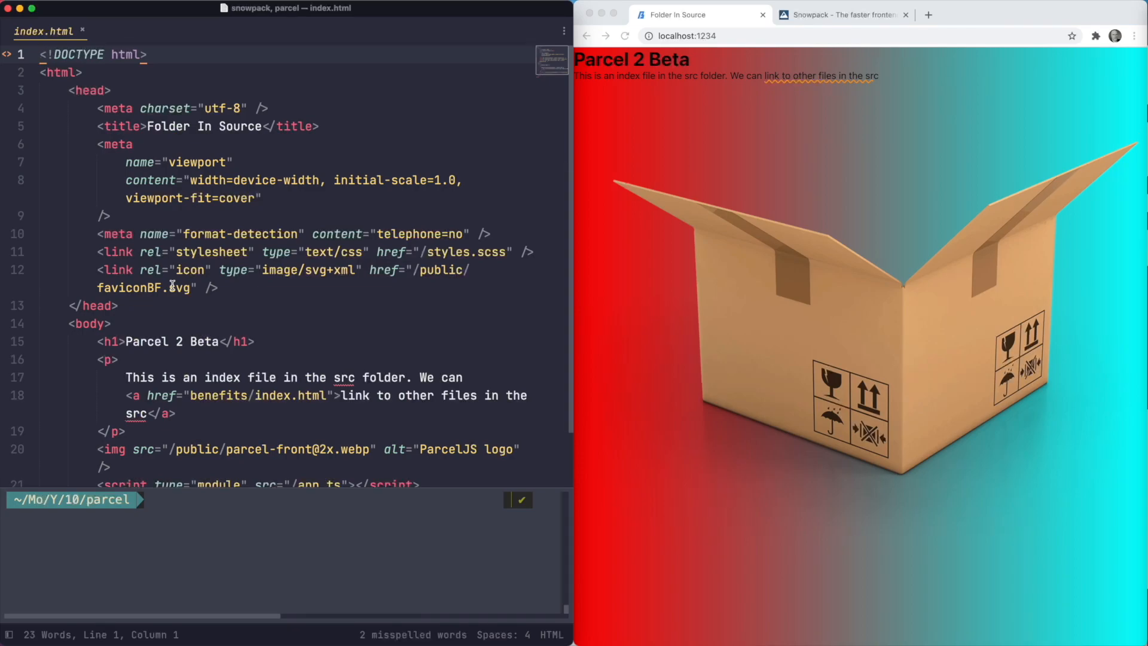
mouse_move(318, 302)
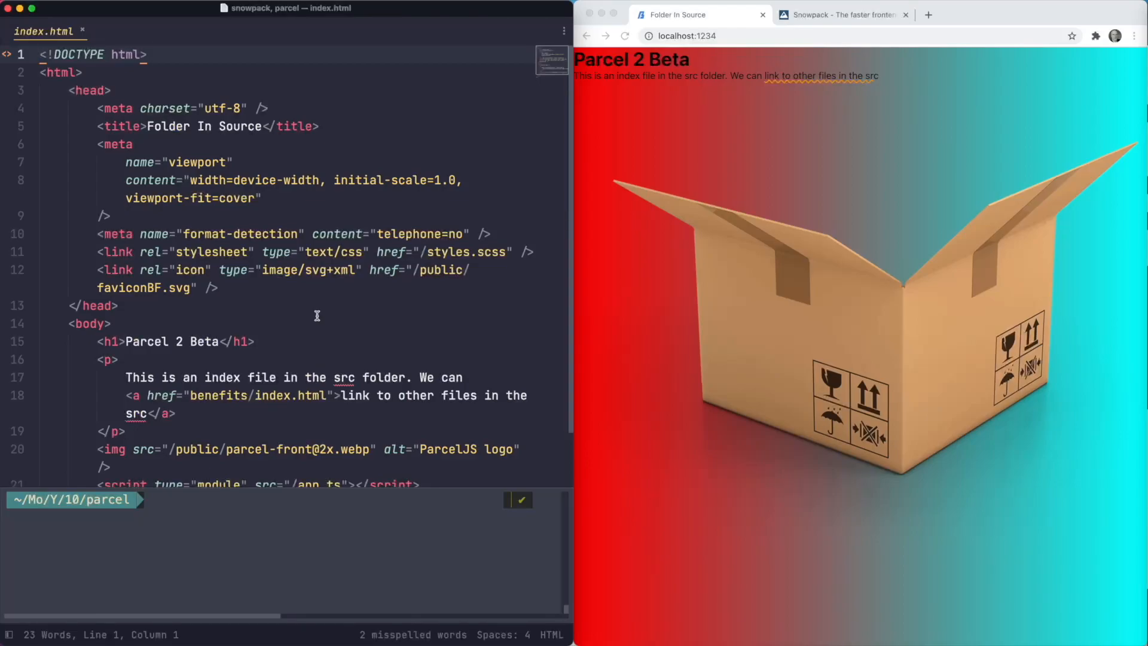
mouse_move(210, 309)
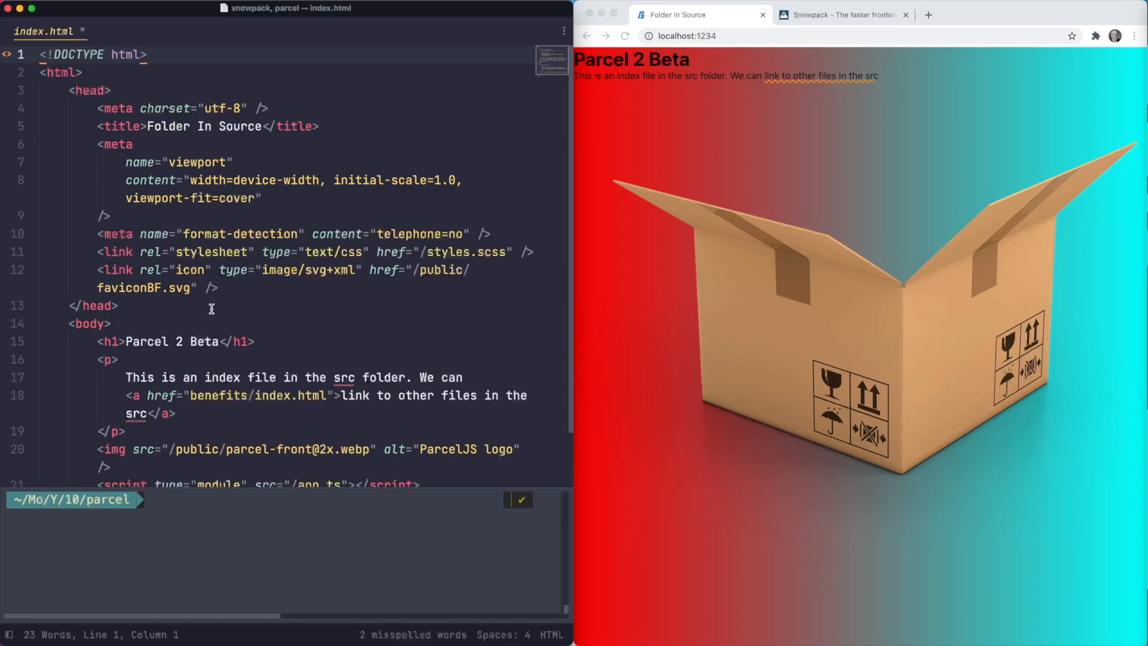
mouse_move(301, 308)
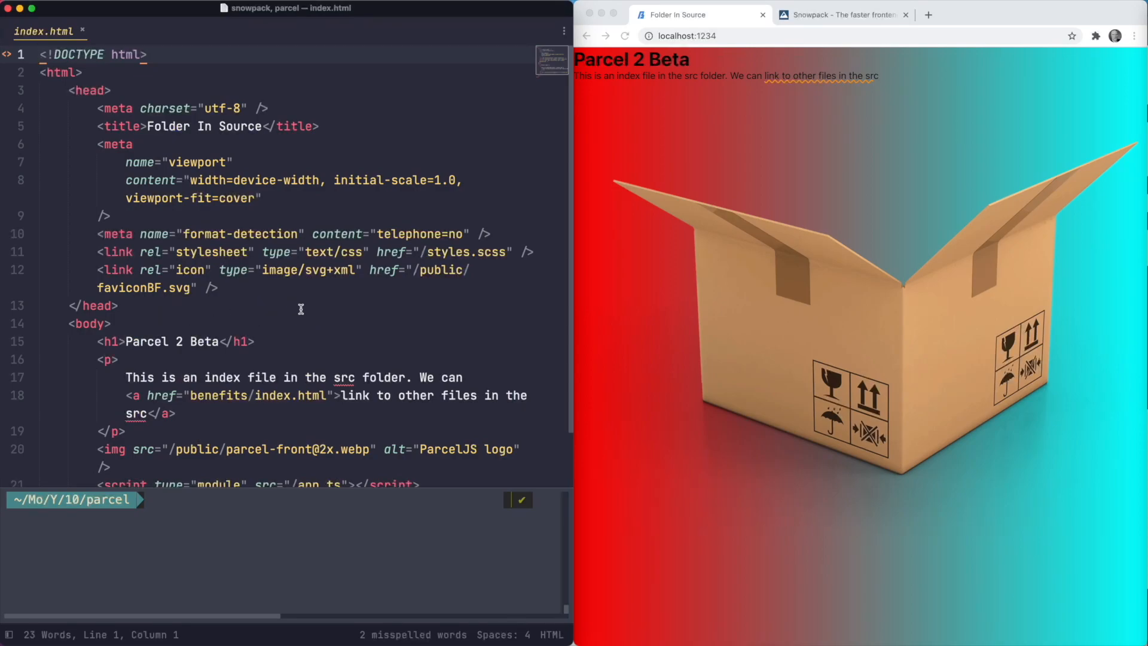
Step: Review the styles.scss stylesheet link and the app.ts script source in index.html
click(425, 252)
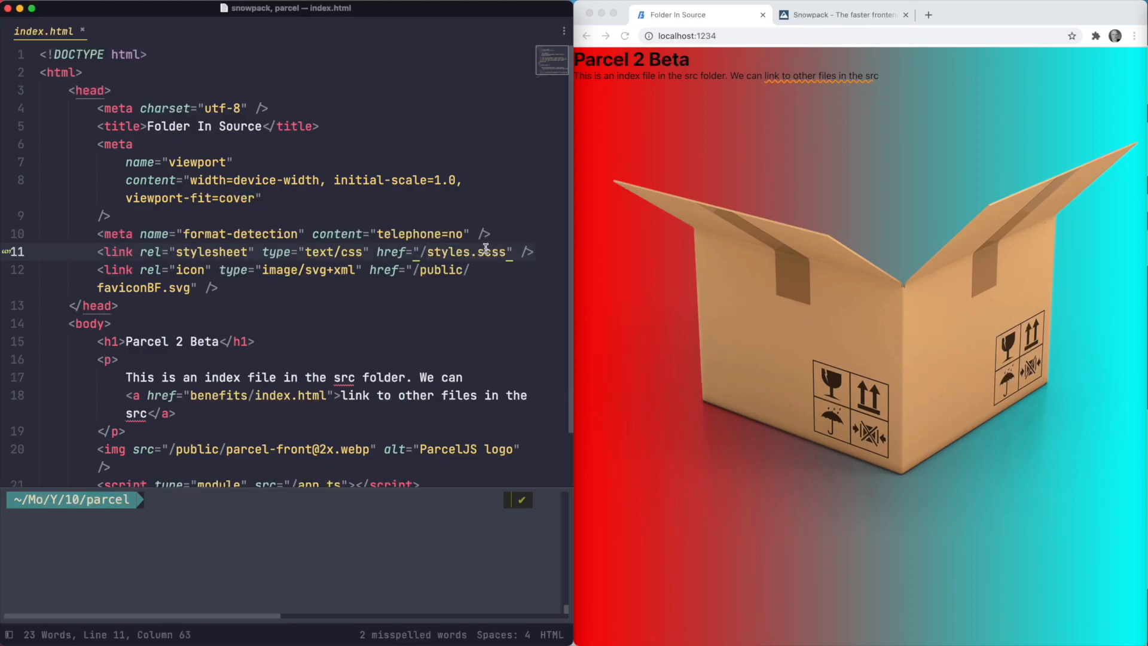
double_click(455, 251)
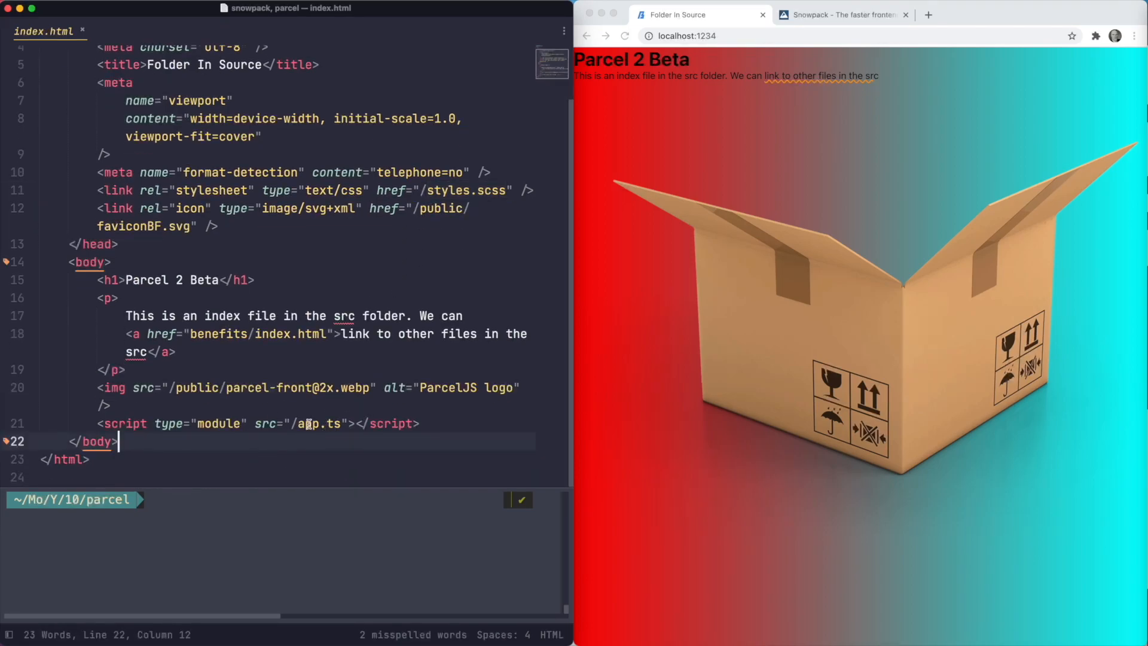
double_click(315, 423)
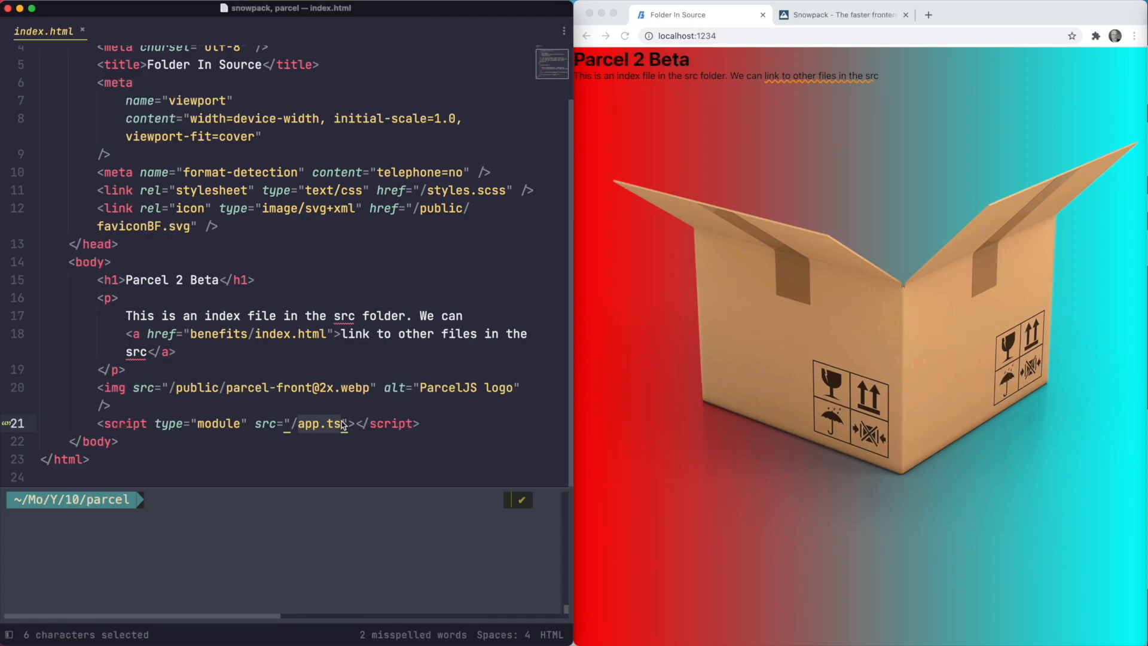
click(373, 423)
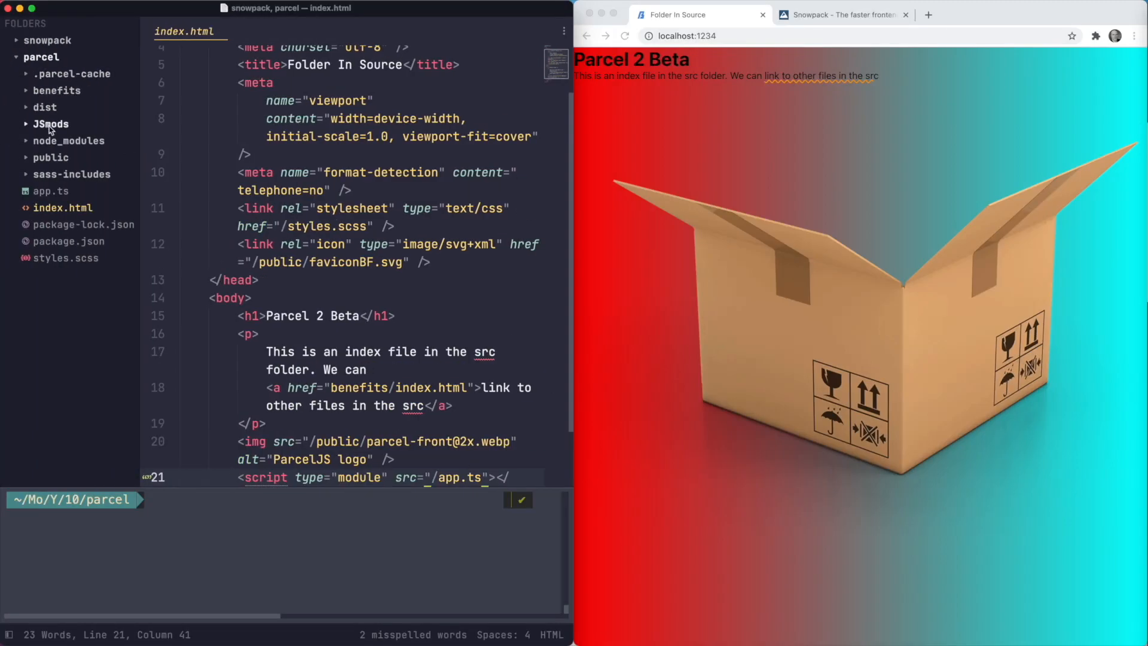
mouse_move(89, 298)
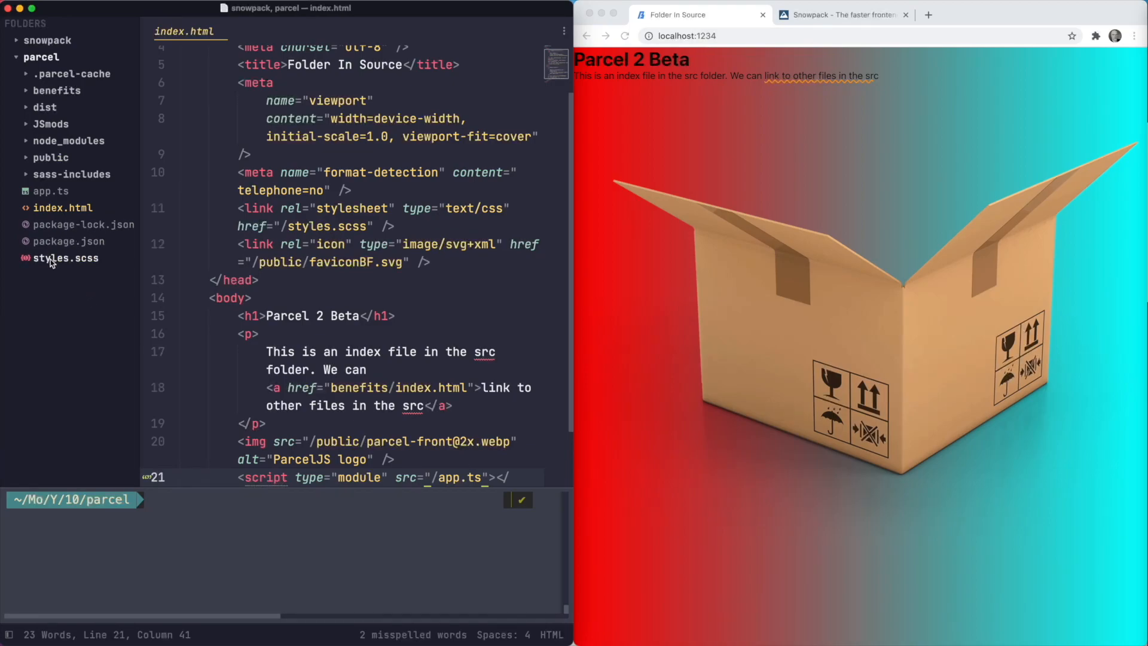
mouse_move(51, 190)
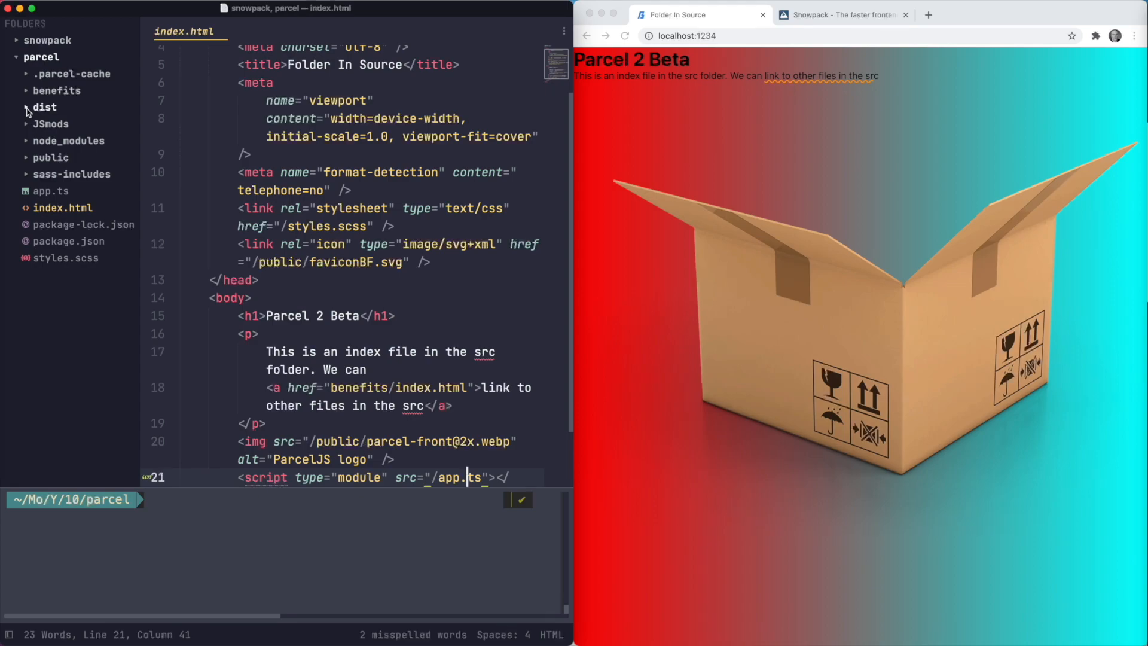
Step: Bring up the terminal pane in the snowpack folder
click(44, 106)
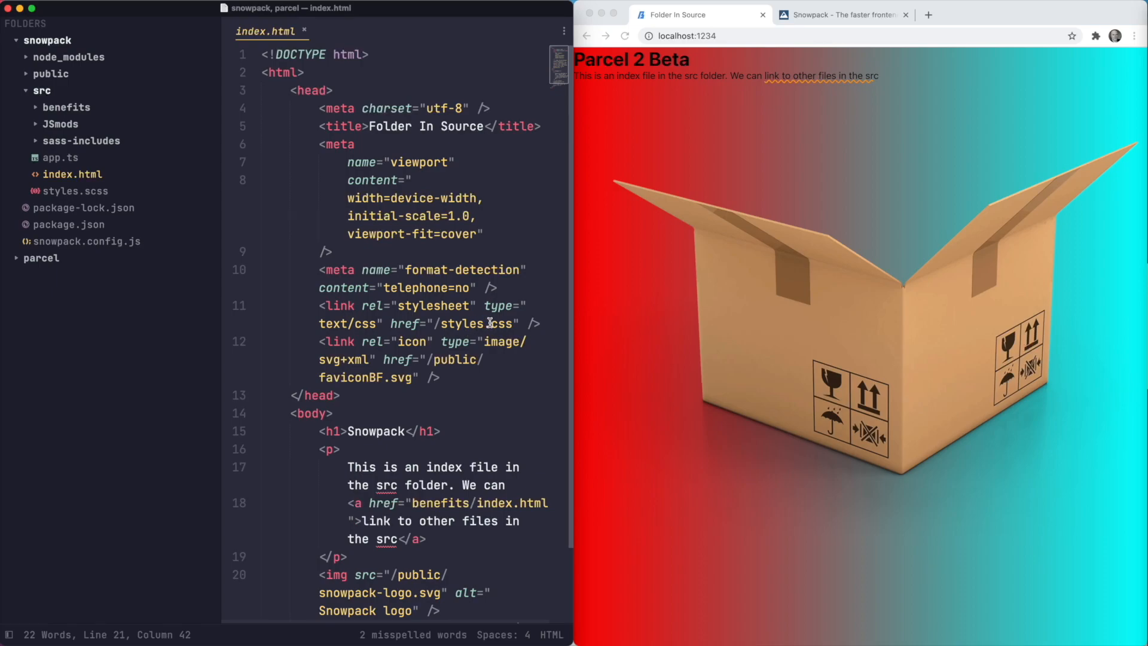
scroll(down, 3)
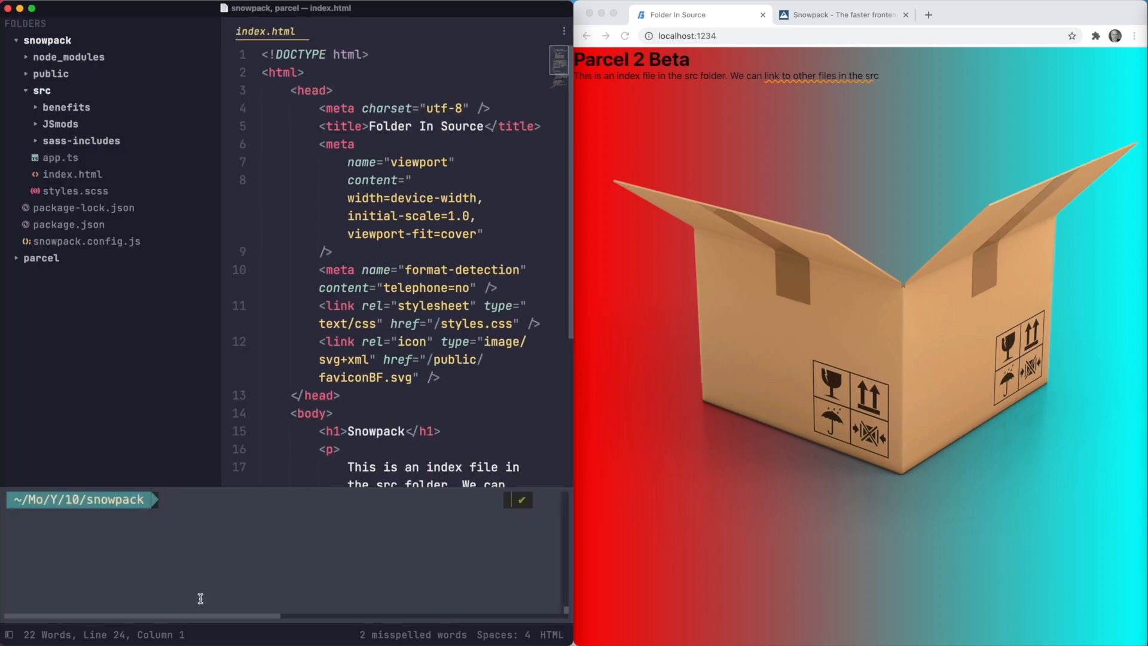
Step: Run npm run build in the terminal to build the Snowpack project
text(npm run build)
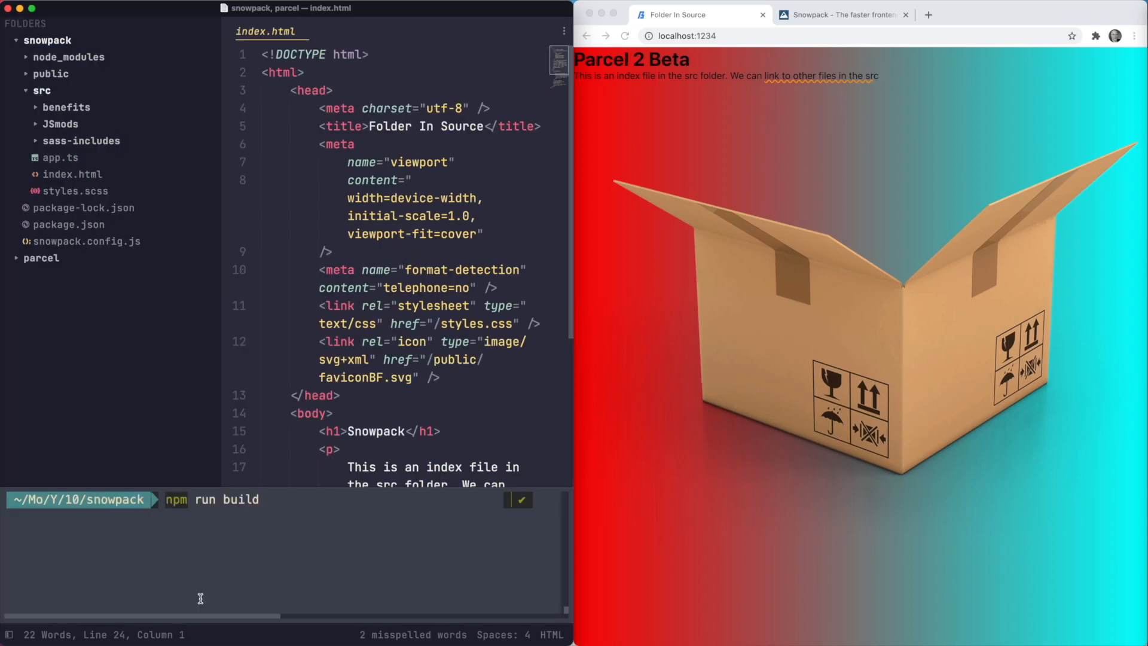
key(Return)
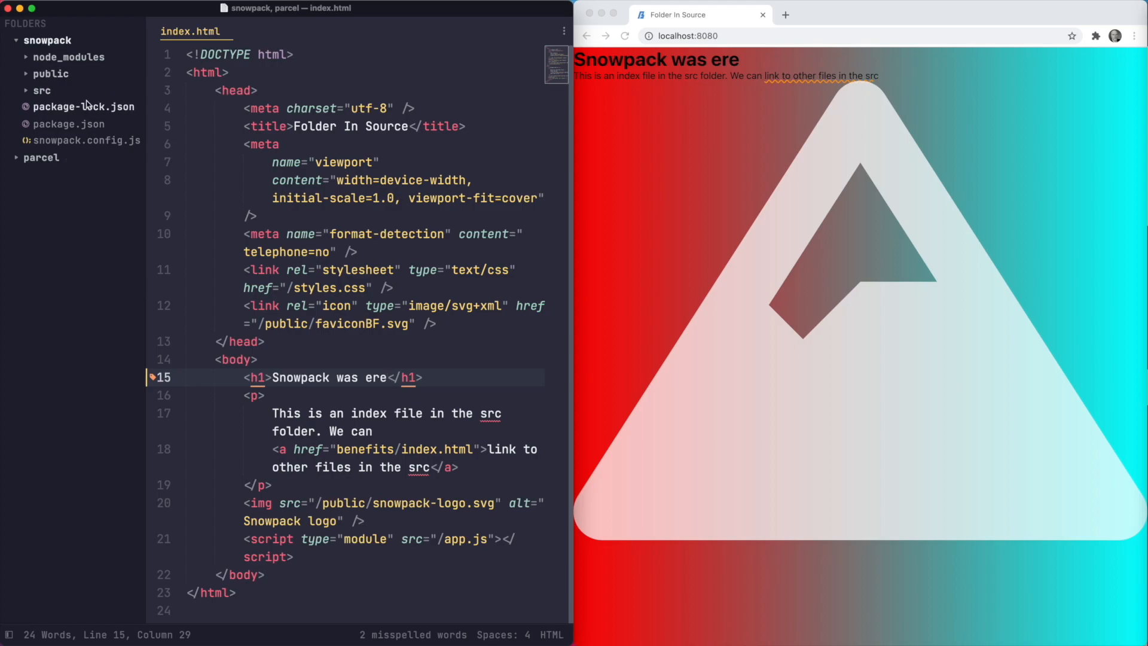
mouse_move(42, 90)
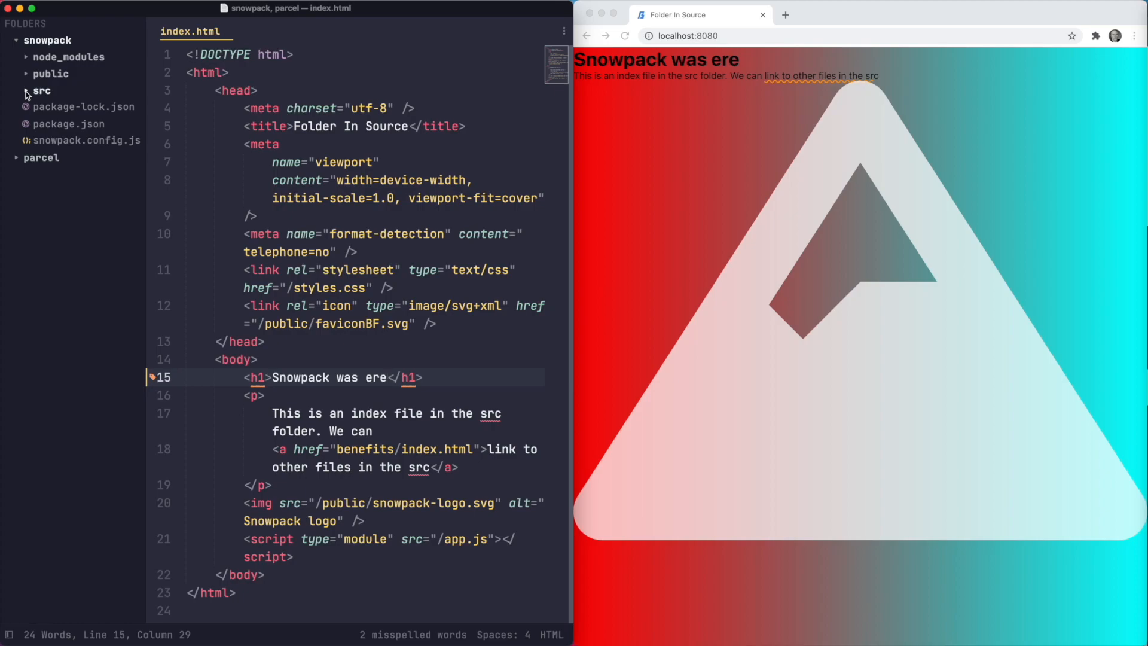
Step: Expand the src folder to list app.ts, index.html and styles.scss
click(42, 90)
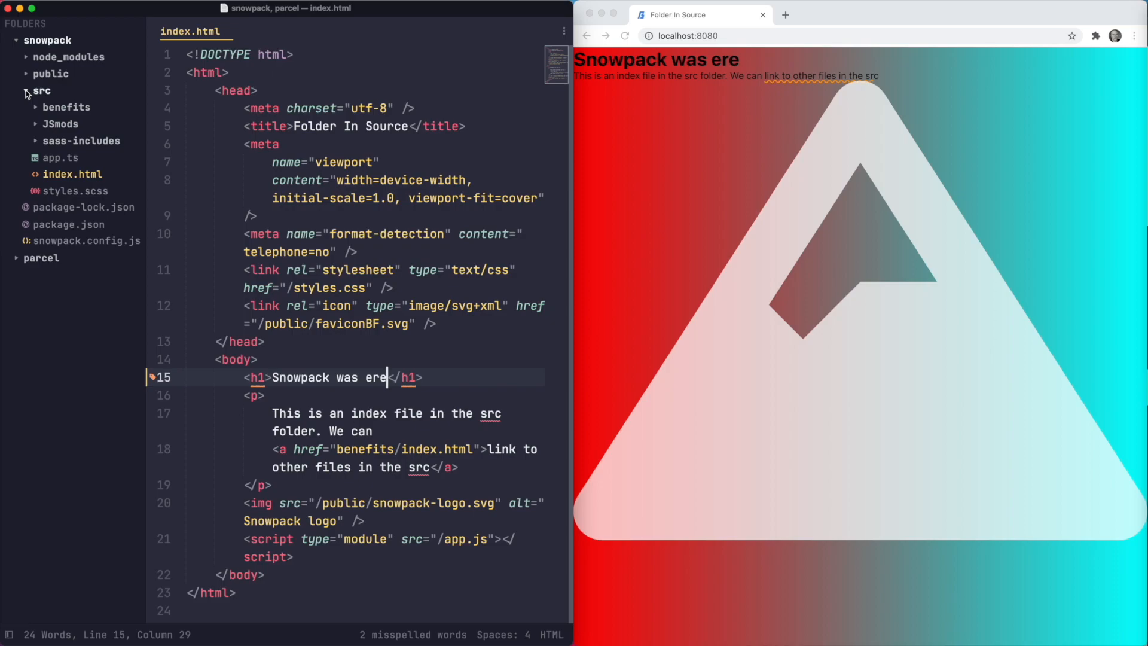
mouse_move(29, 73)
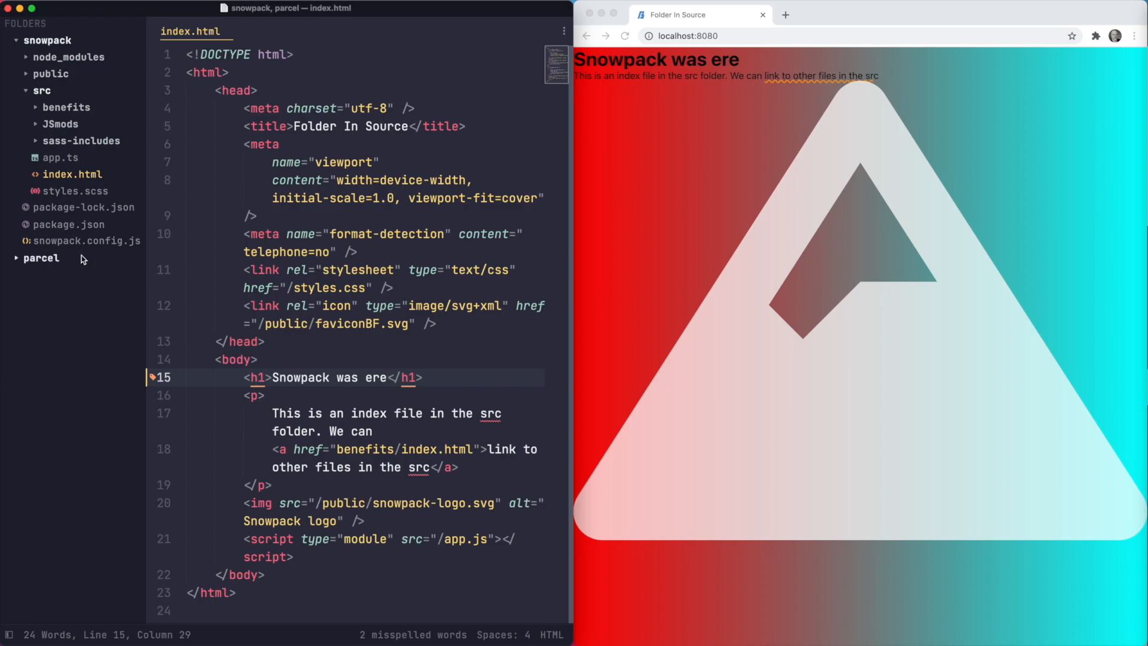
Step: Inspect snowpack.config.js mount entries mapping public to /public and src to root
click(83, 241)
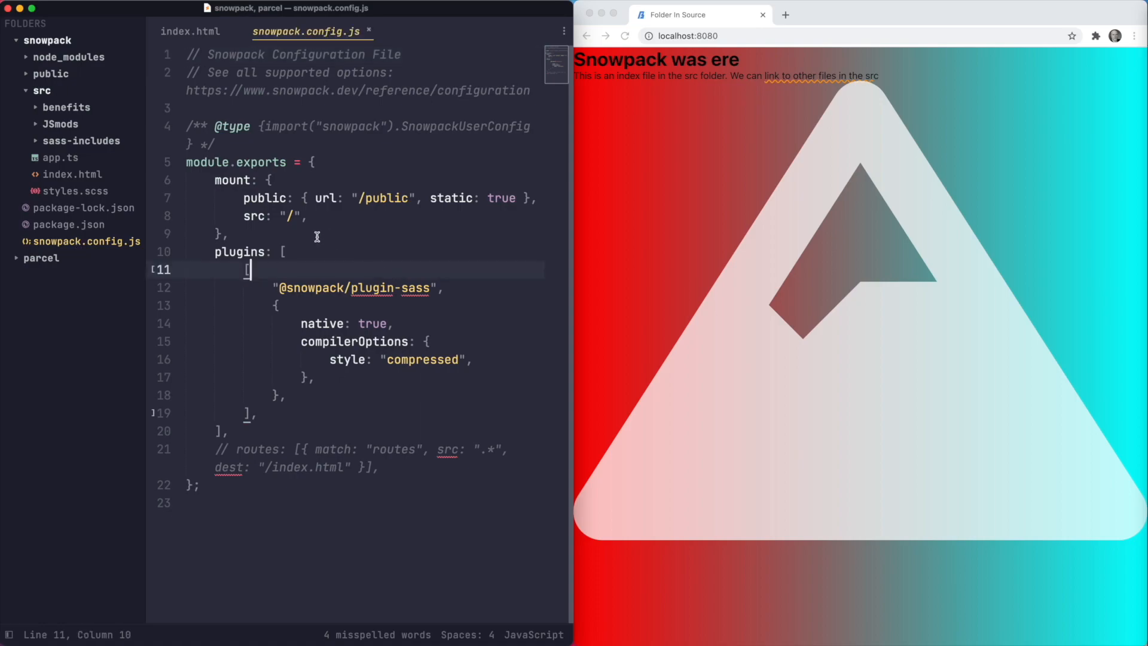
mouse_move(229, 210)
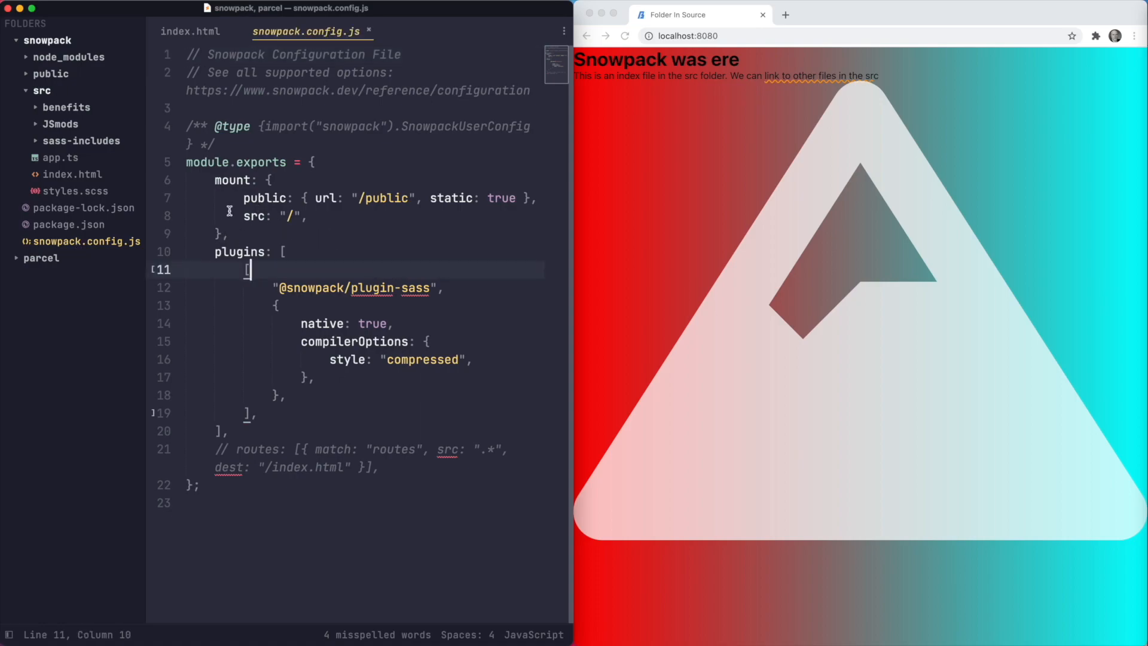
click(249, 197)
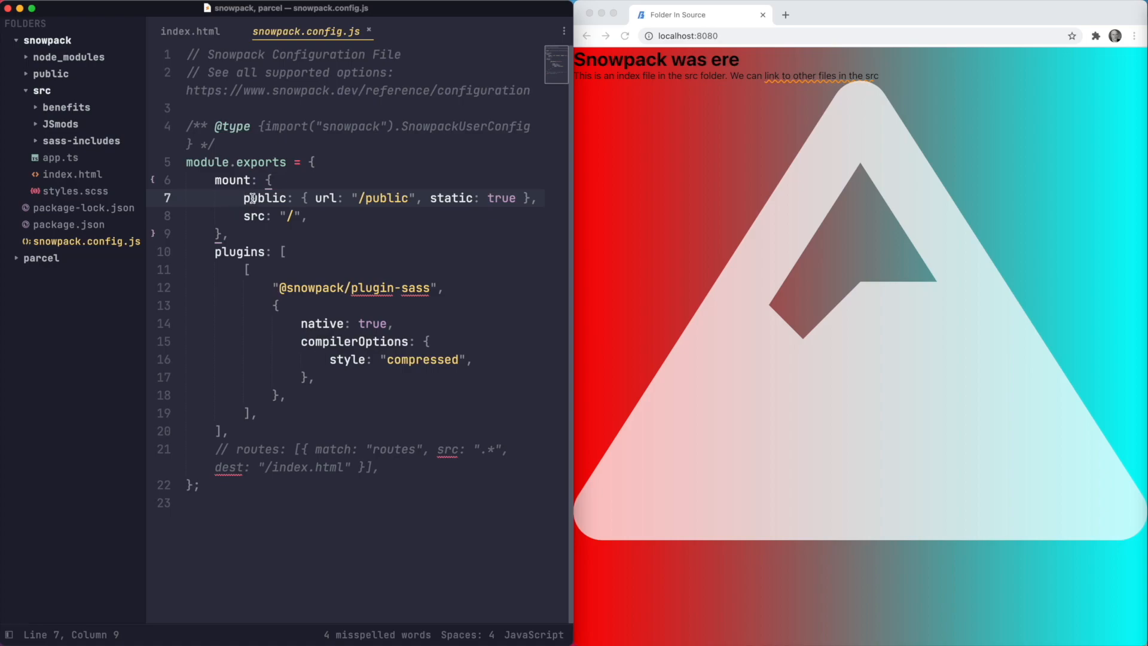
double_click(264, 197)
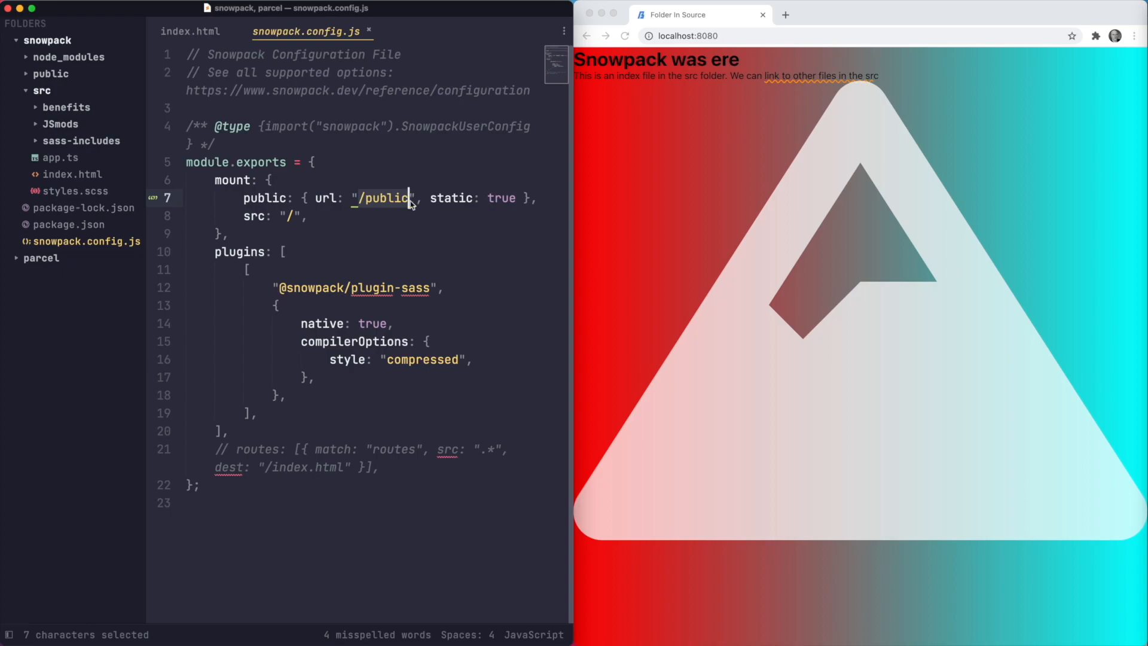
mouse_move(366, 208)
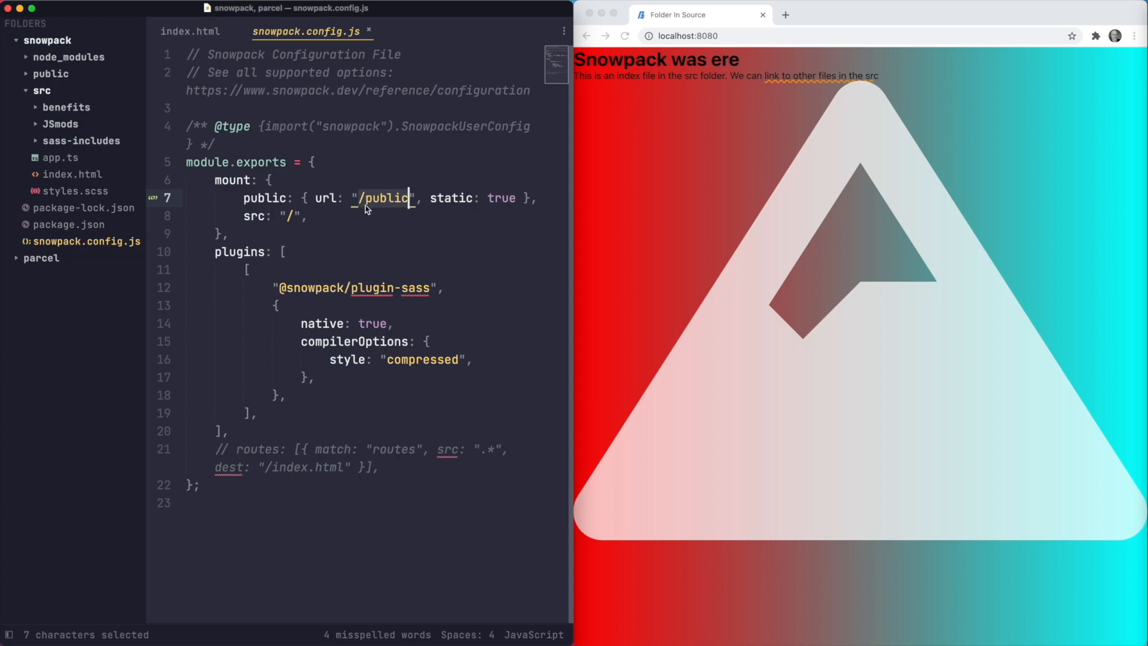
click(455, 197)
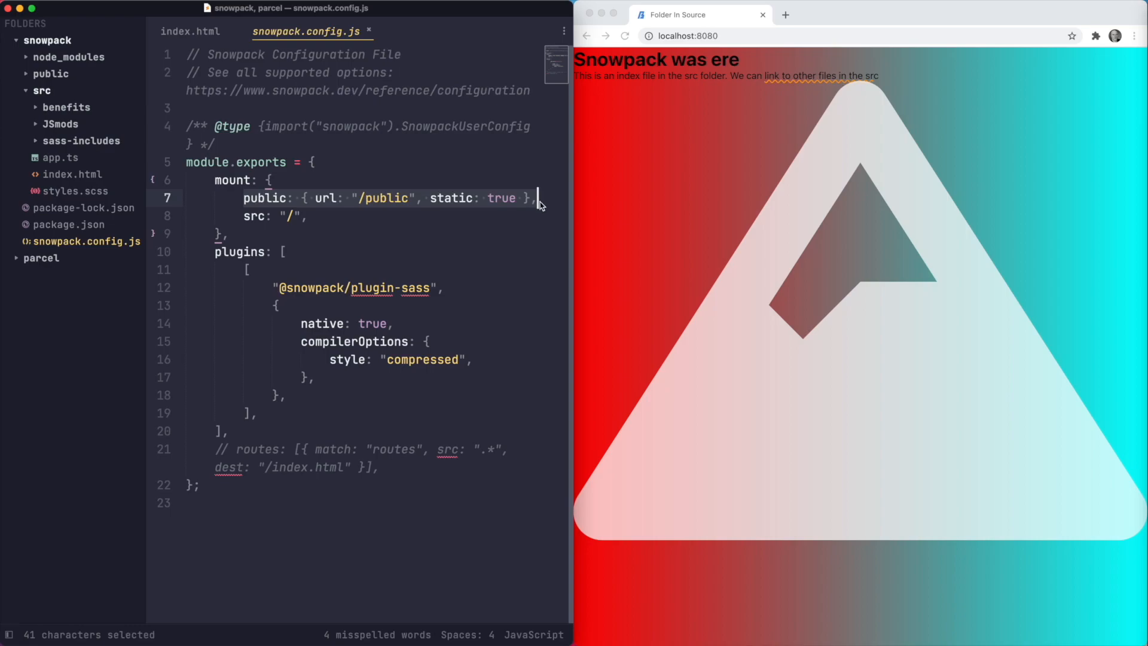
mouse_move(448, 208)
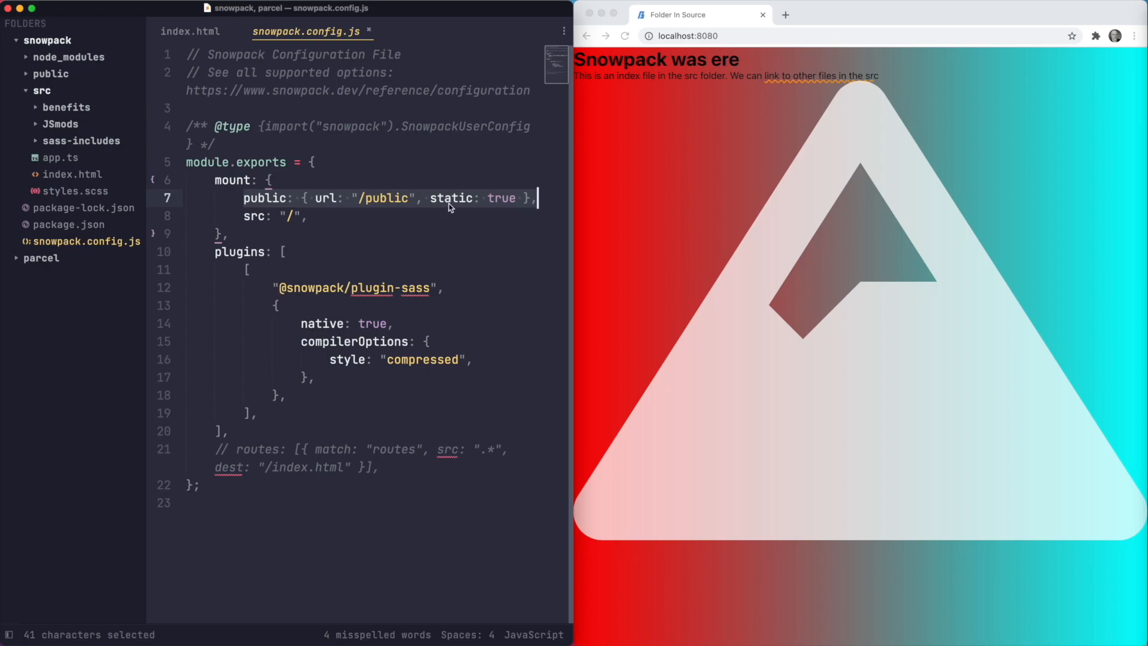
click(263, 217)
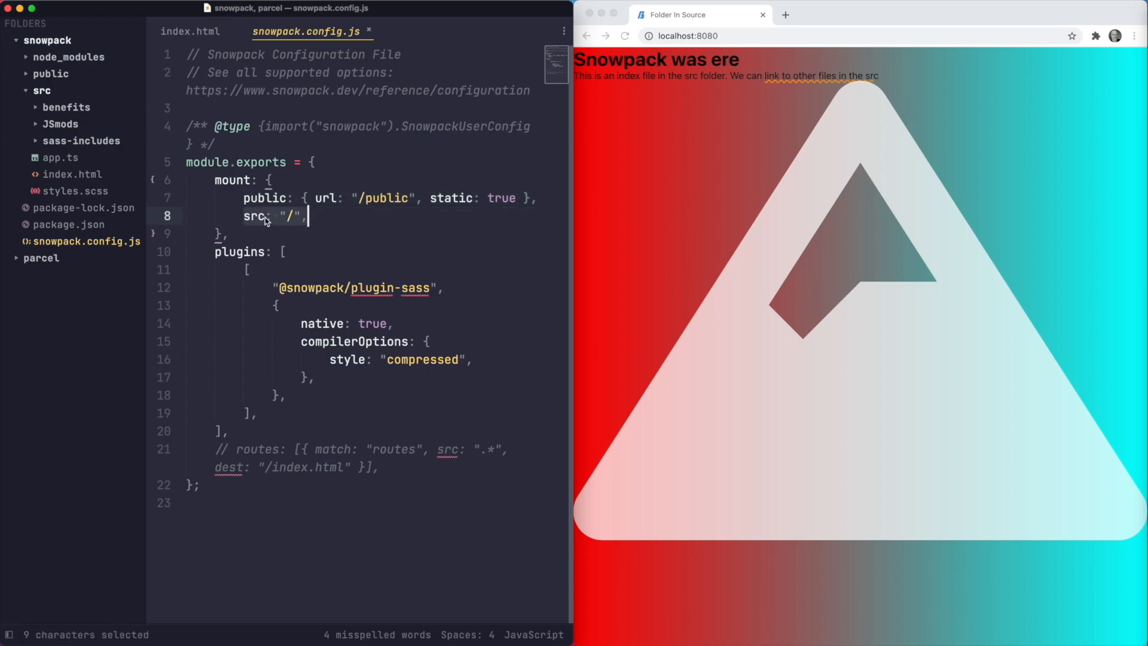
mouse_move(277, 228)
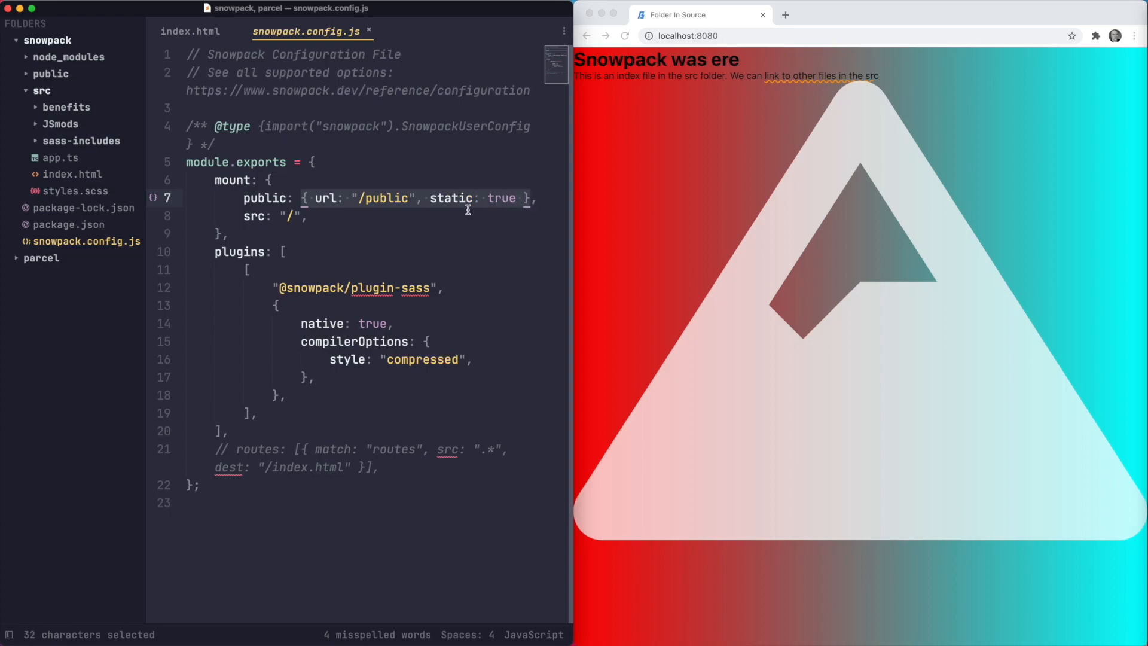
click(458, 197)
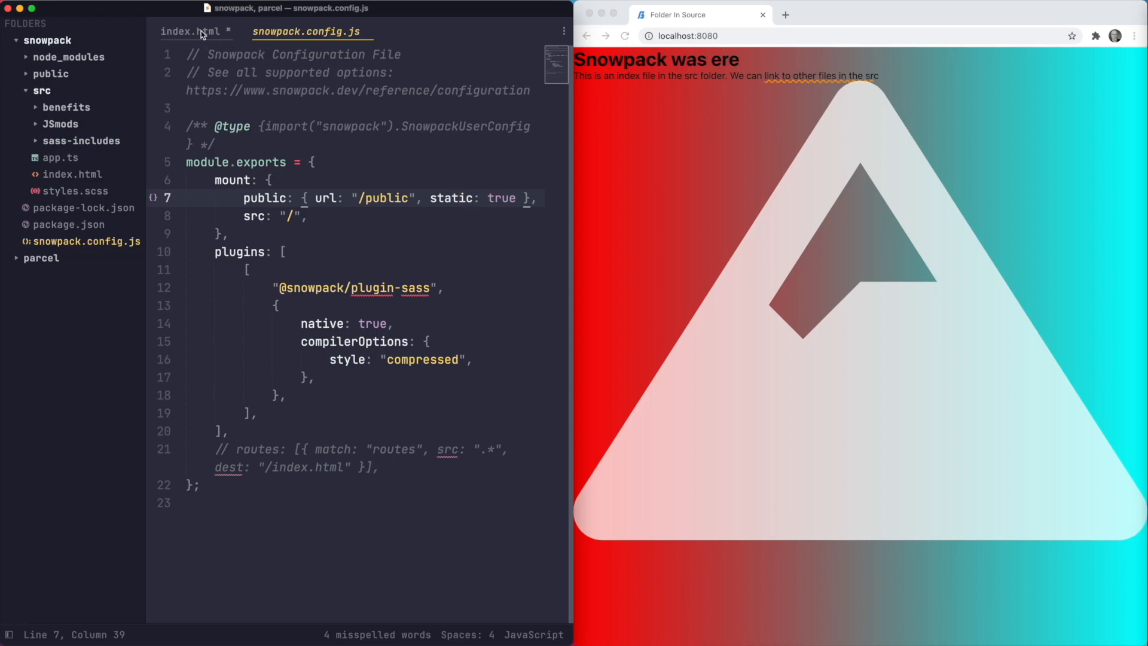
Step: Expand the public folder listing the SVG files and return to index.html
click(50, 73)
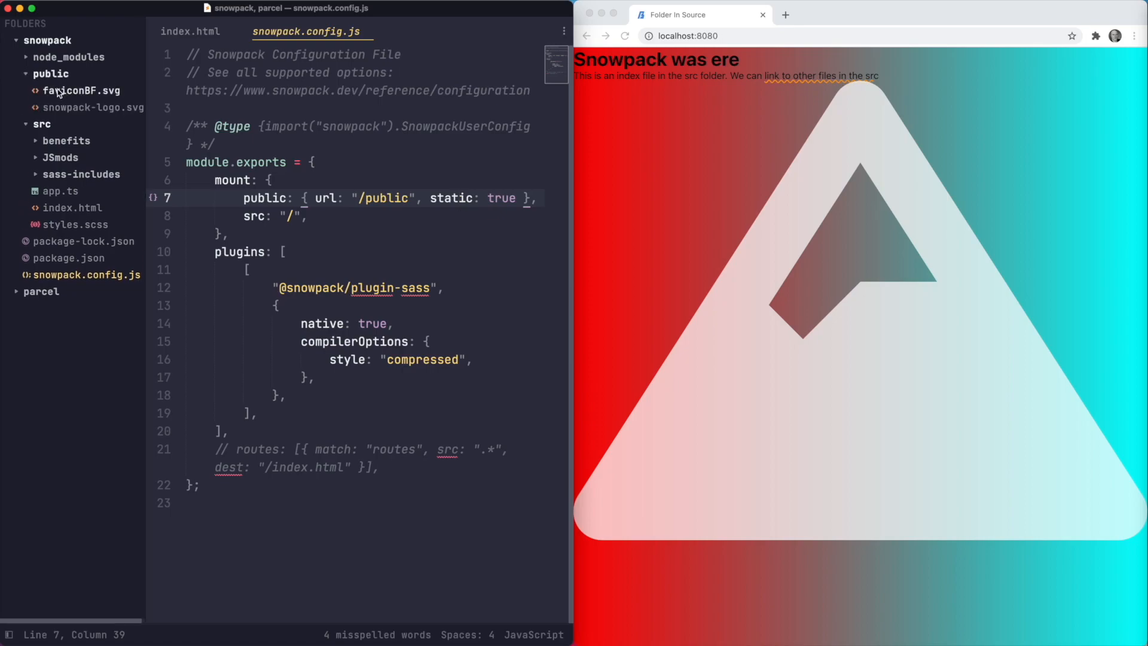
mouse_move(93, 108)
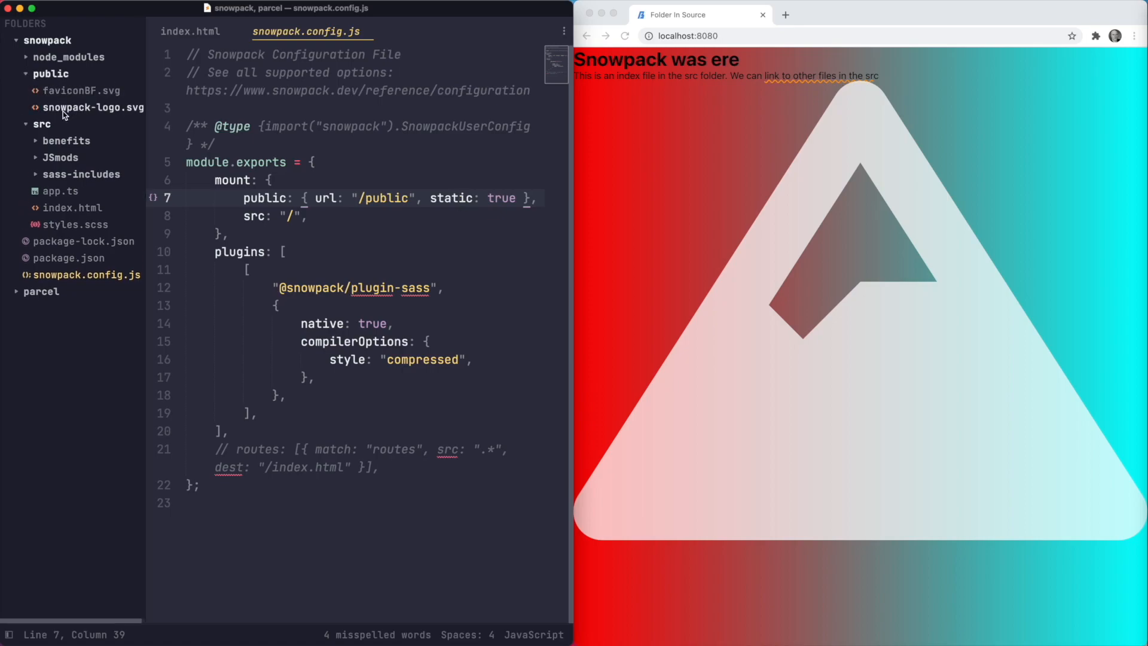
mouse_move(879, 319)
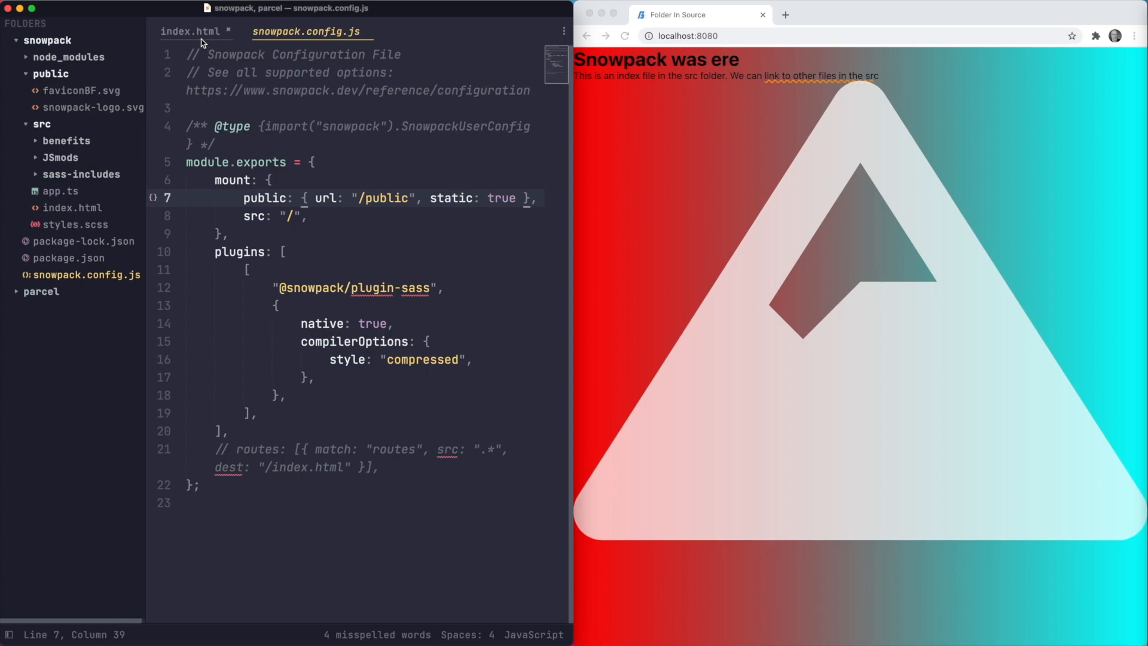
click(191, 31)
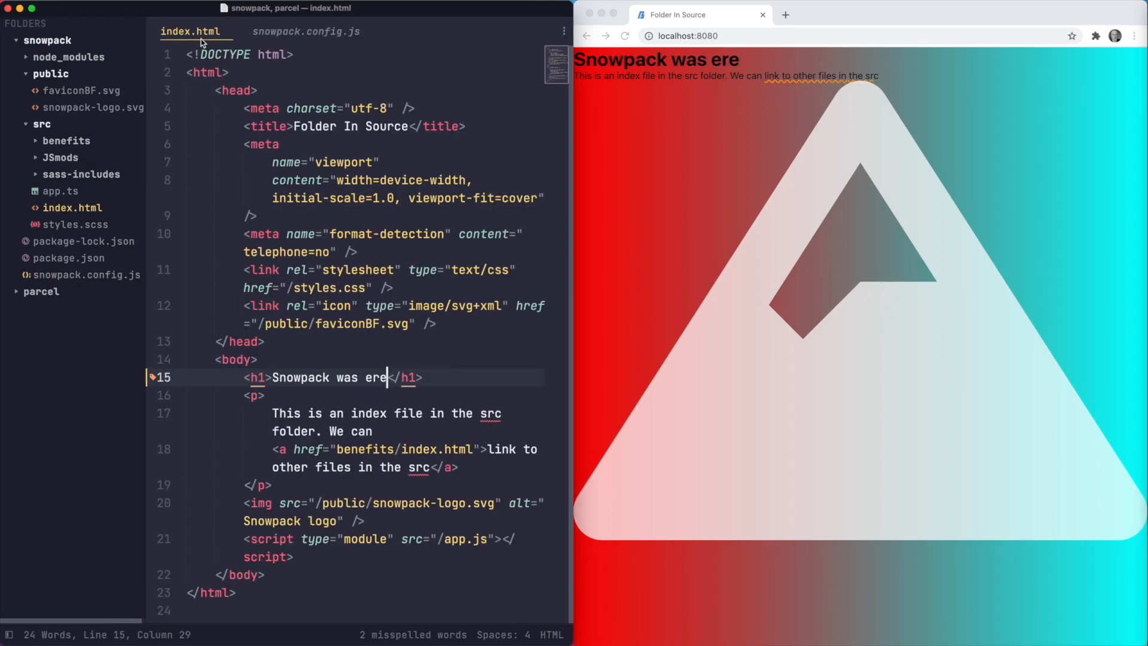
Step: Review the /public favicon and snowpack-logo.svg paths referenced in index.html
click(308, 325)
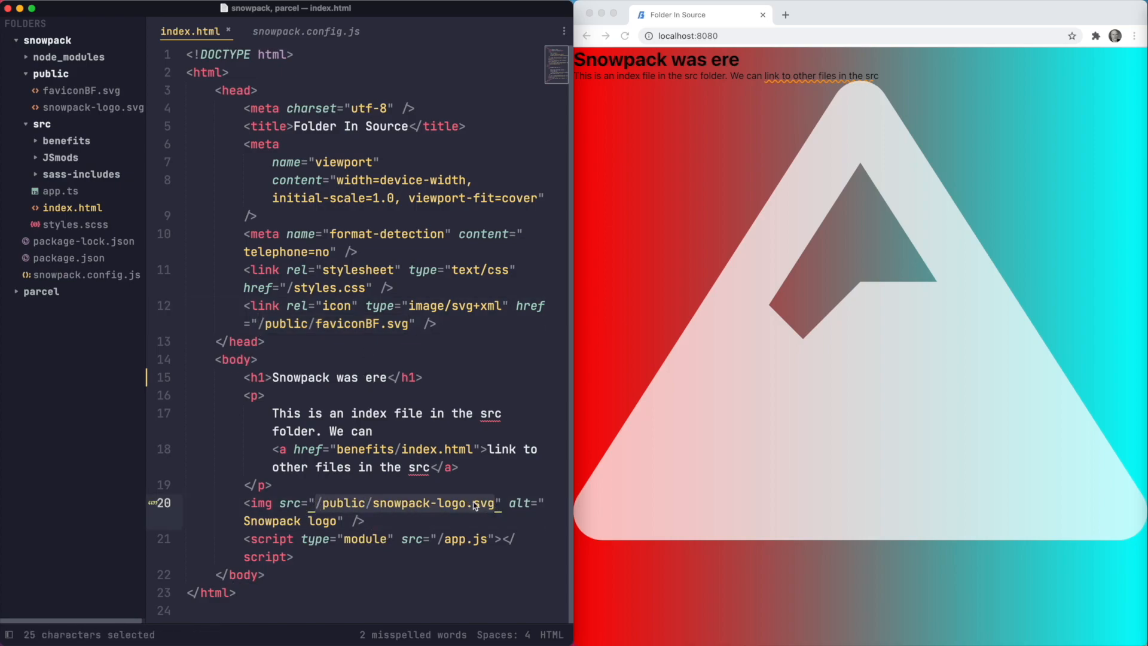
click(454, 485)
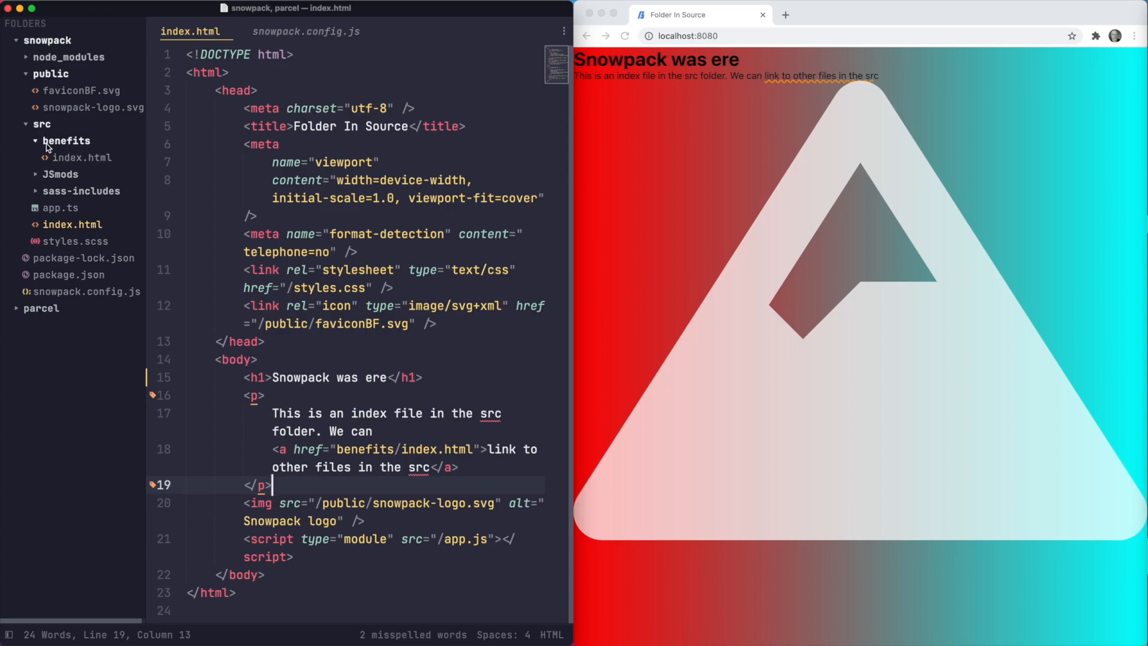
Step: Check the benefits/index.html link, return to the main page, and switch to snowpack.config.js
click(409, 450)
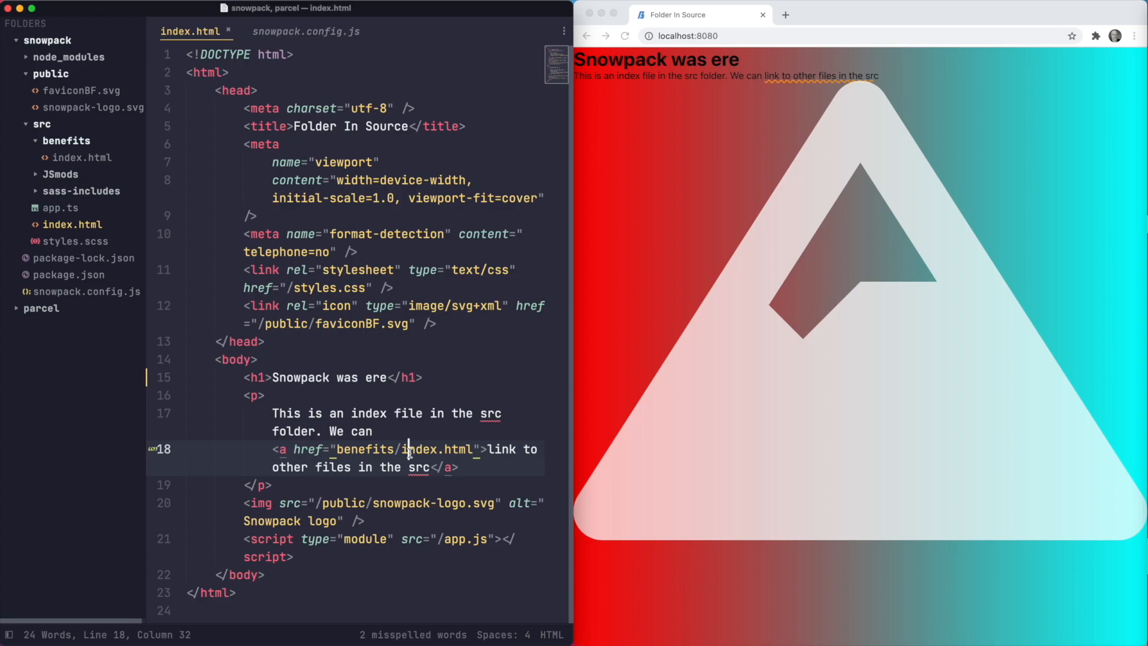
mouse_move(381, 467)
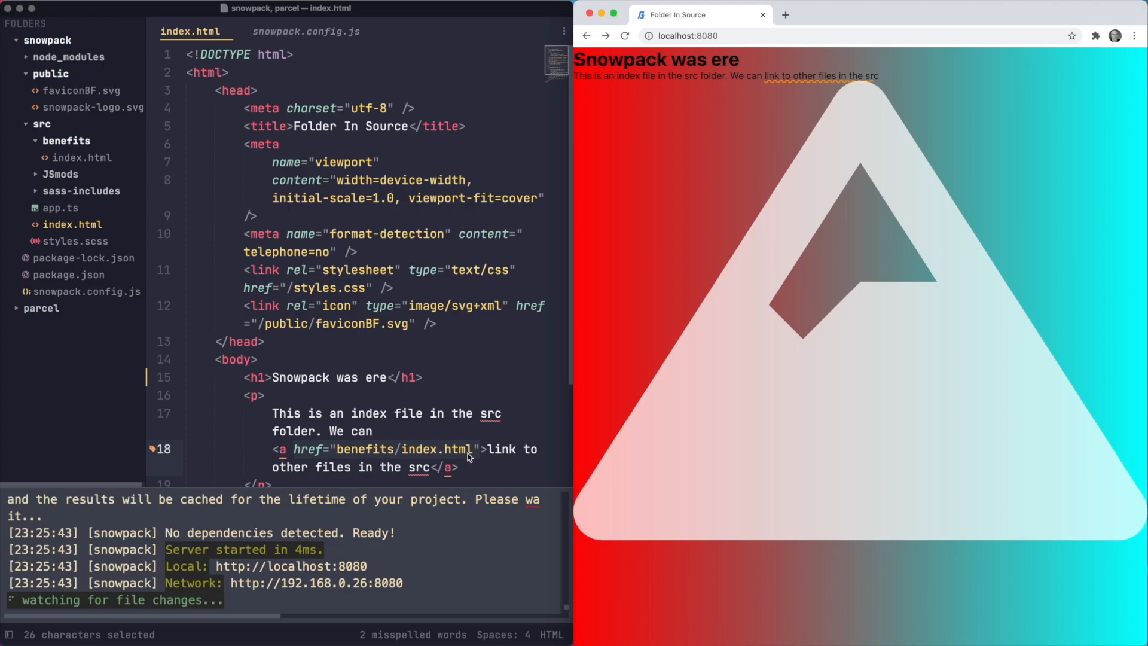
mouse_move(84, 171)
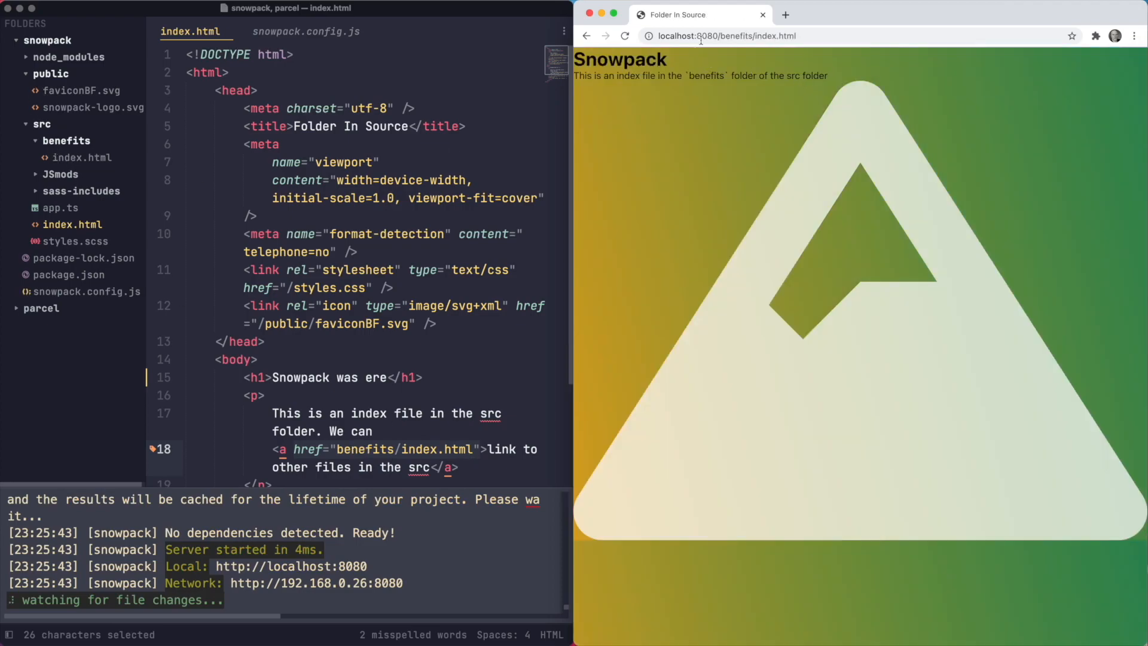
click(724, 35)
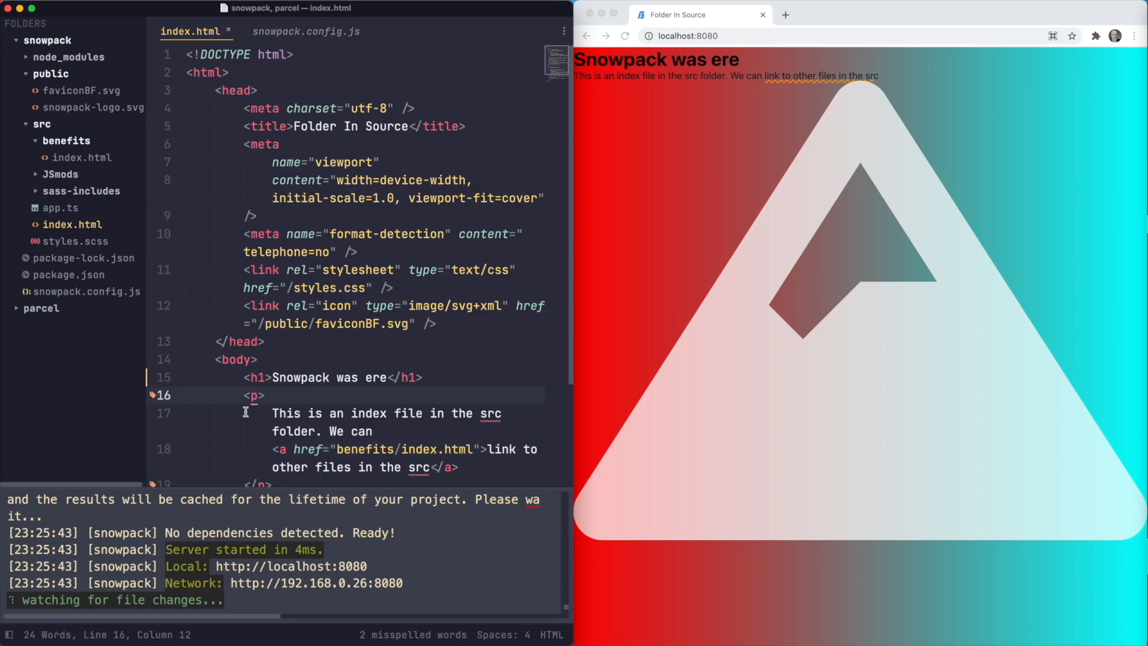
click(305, 31)
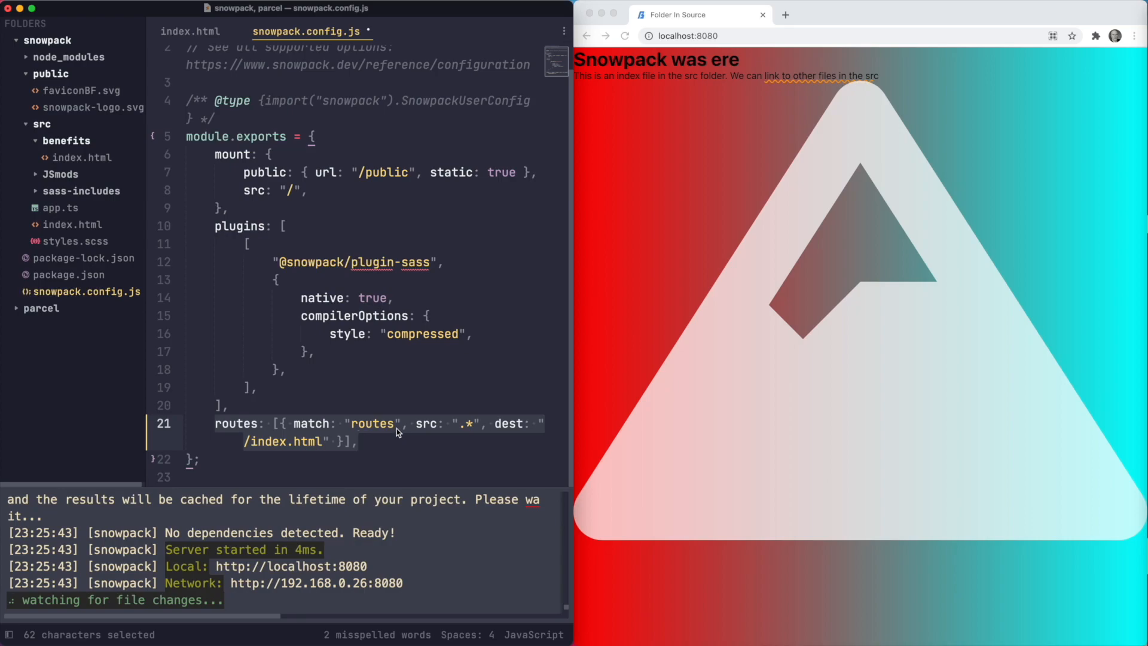
click(331, 423)
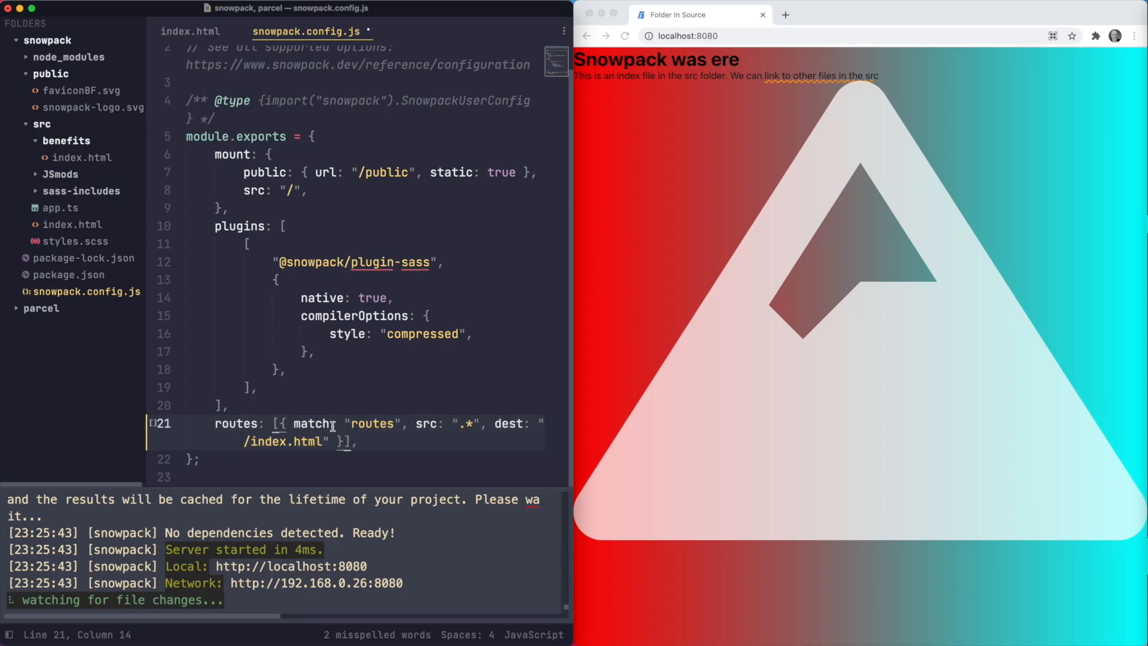
mouse_move(432, 400)
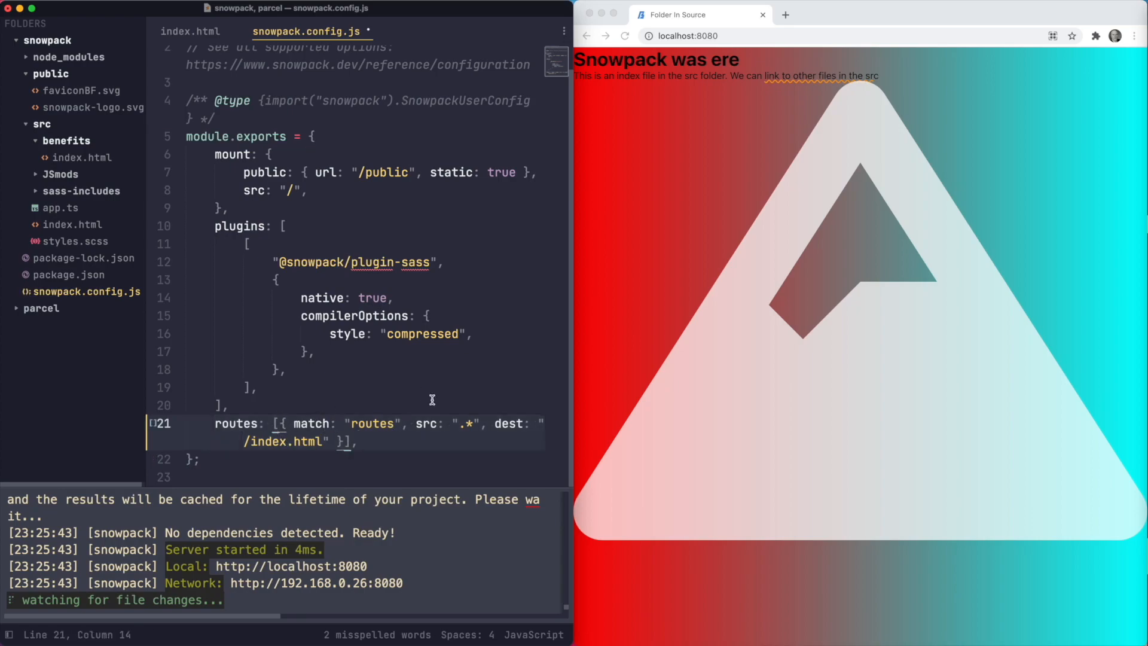
double_click(465, 423)
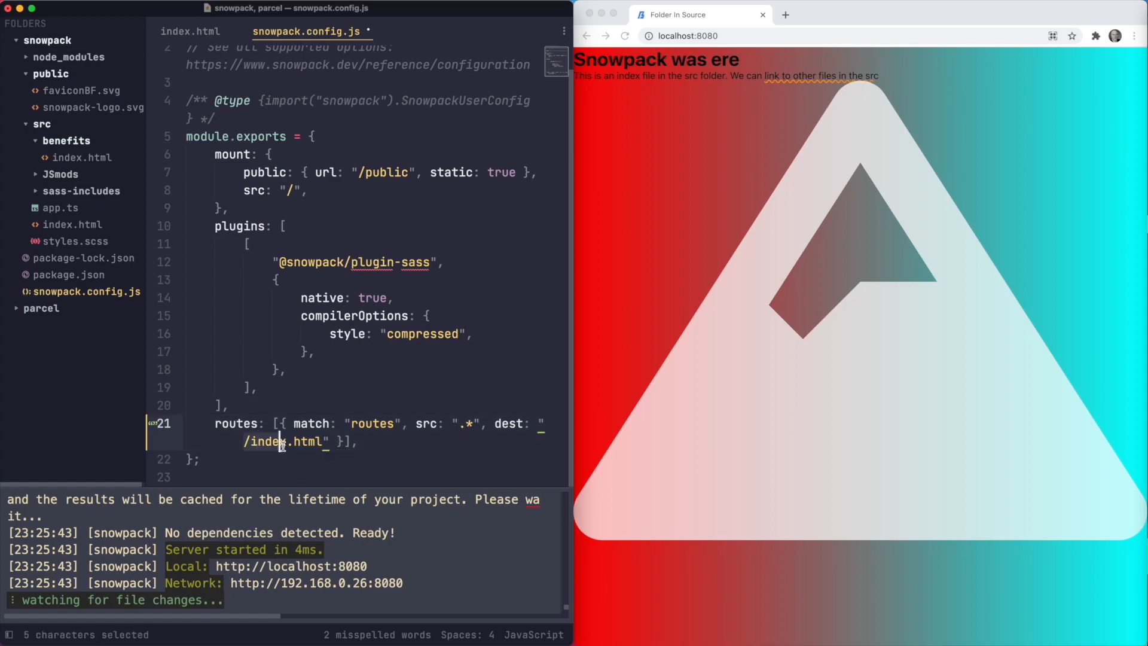
double_click(286, 441)
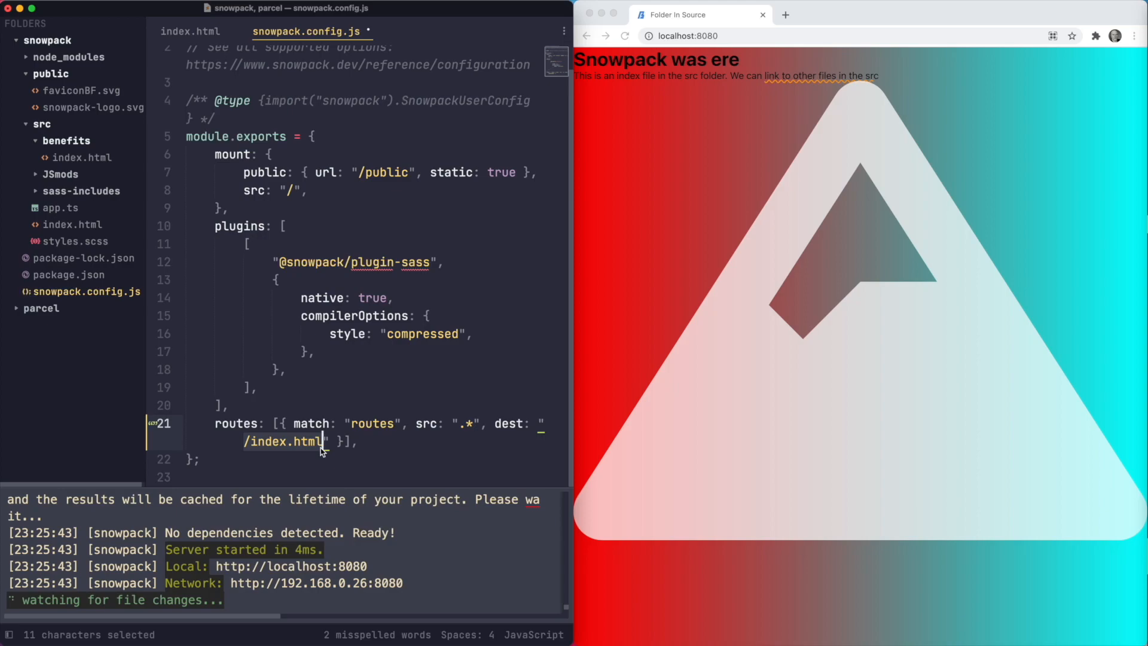
mouse_move(231, 439)
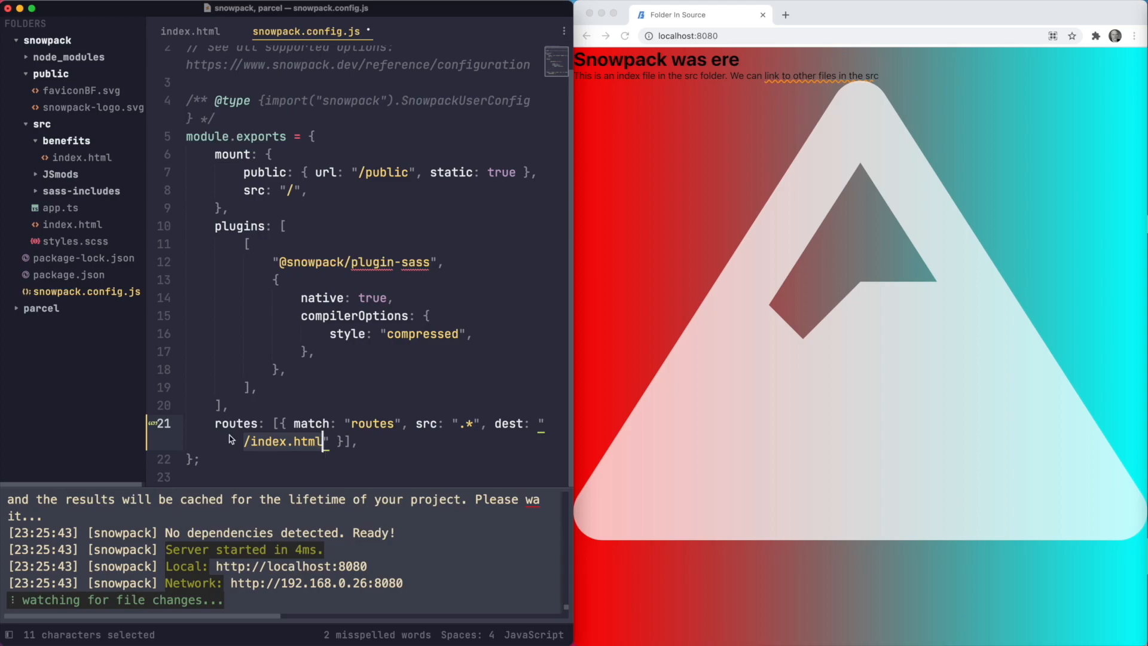
key(cmd+/)
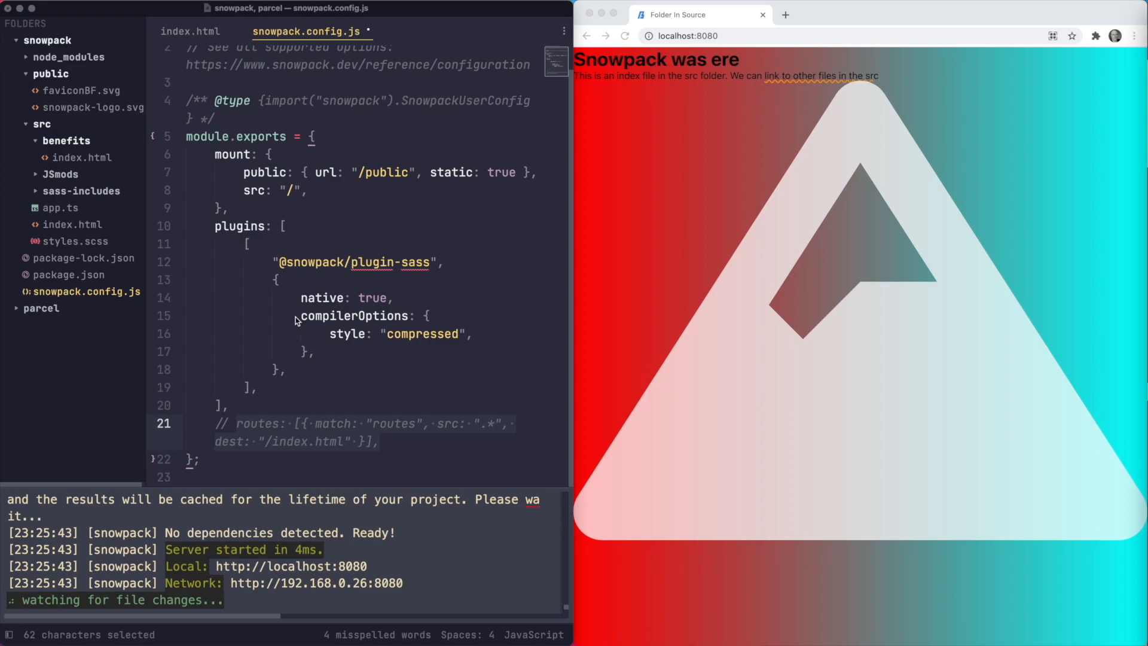
Step: In app.ts add an import line and adjust its path with a ../../ relative prefix
click(61, 207)
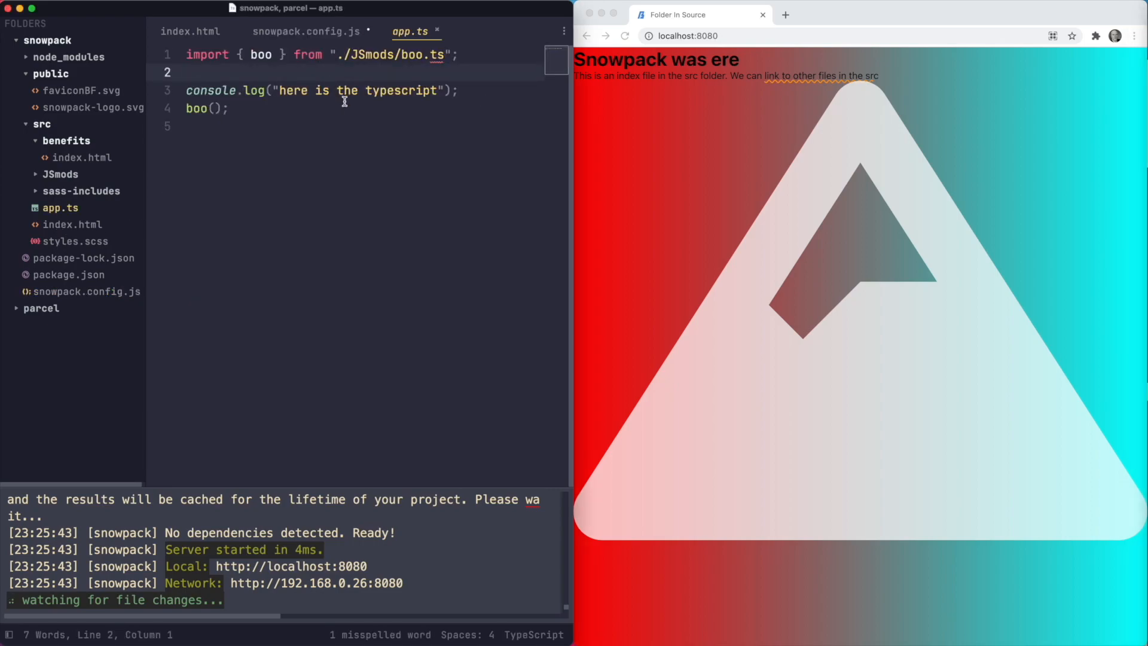
text(import { clone } from "~server/utilities/rfdc";)
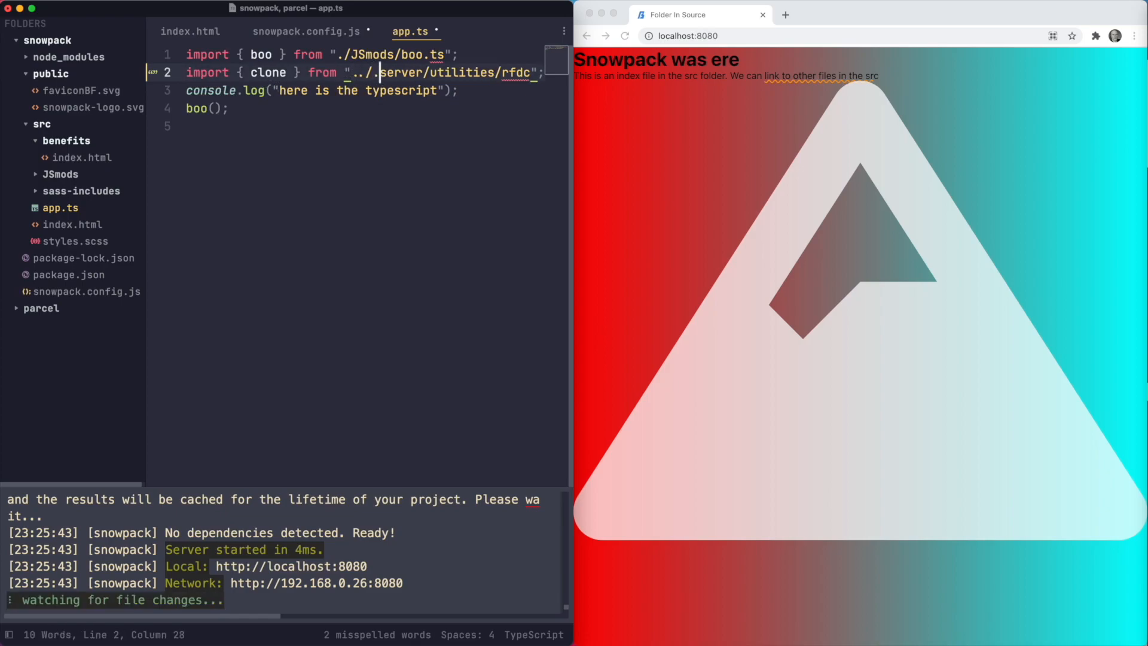
text(../../)
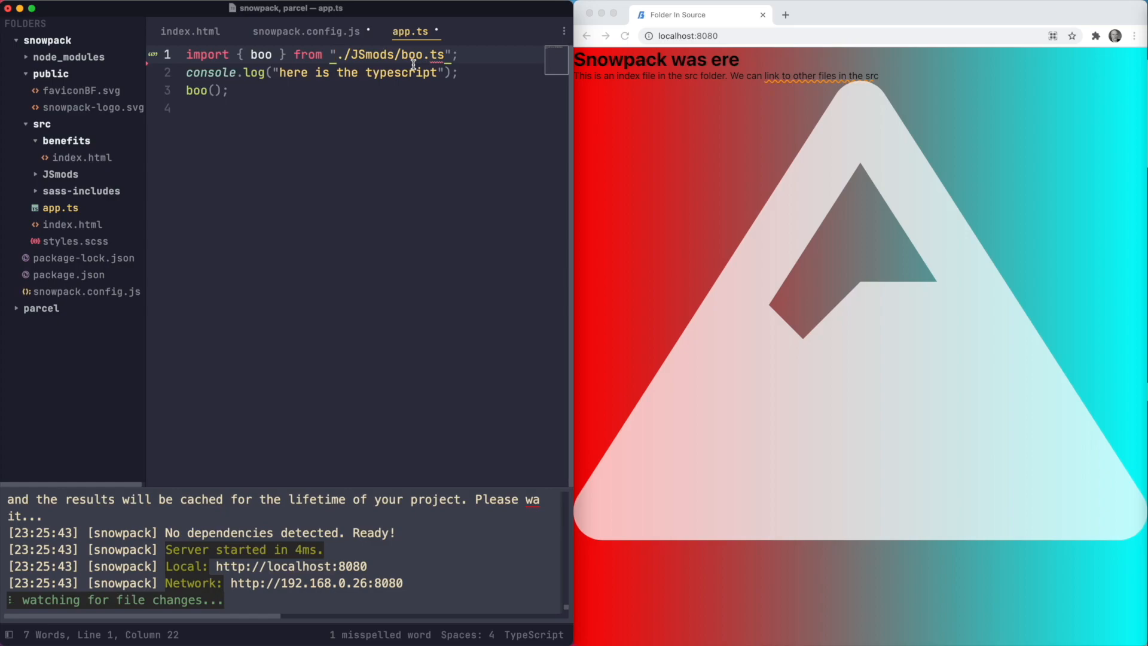
mouse_move(439, 257)
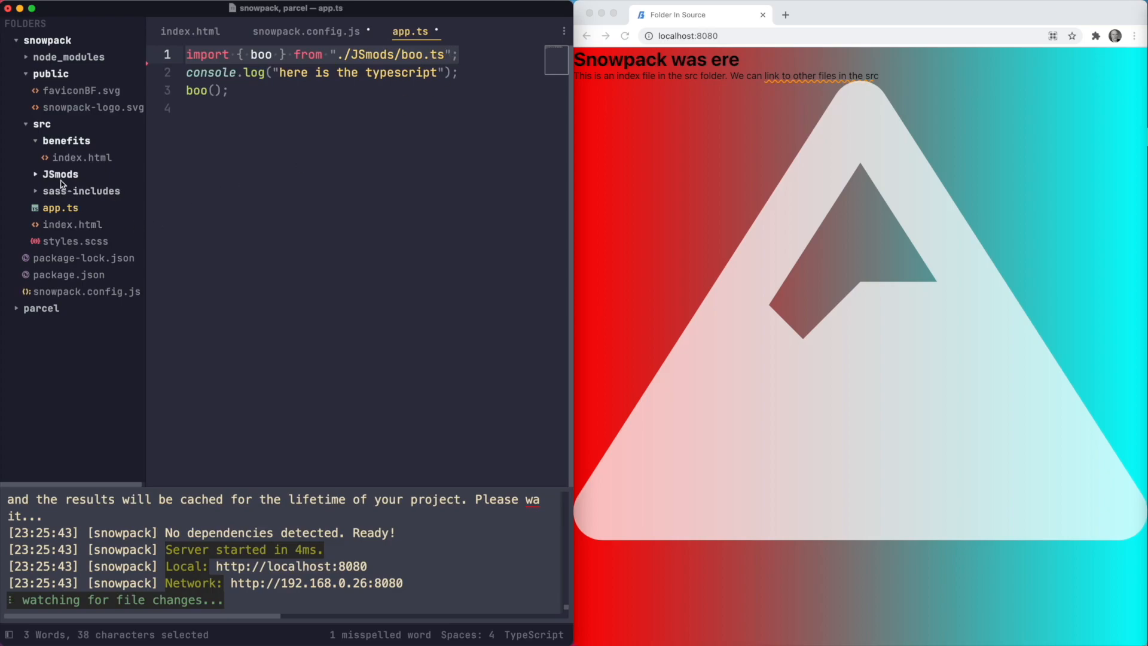
Step: Check boo.ts in JSmods, then change the app.ts import path to start with src
click(69, 191)
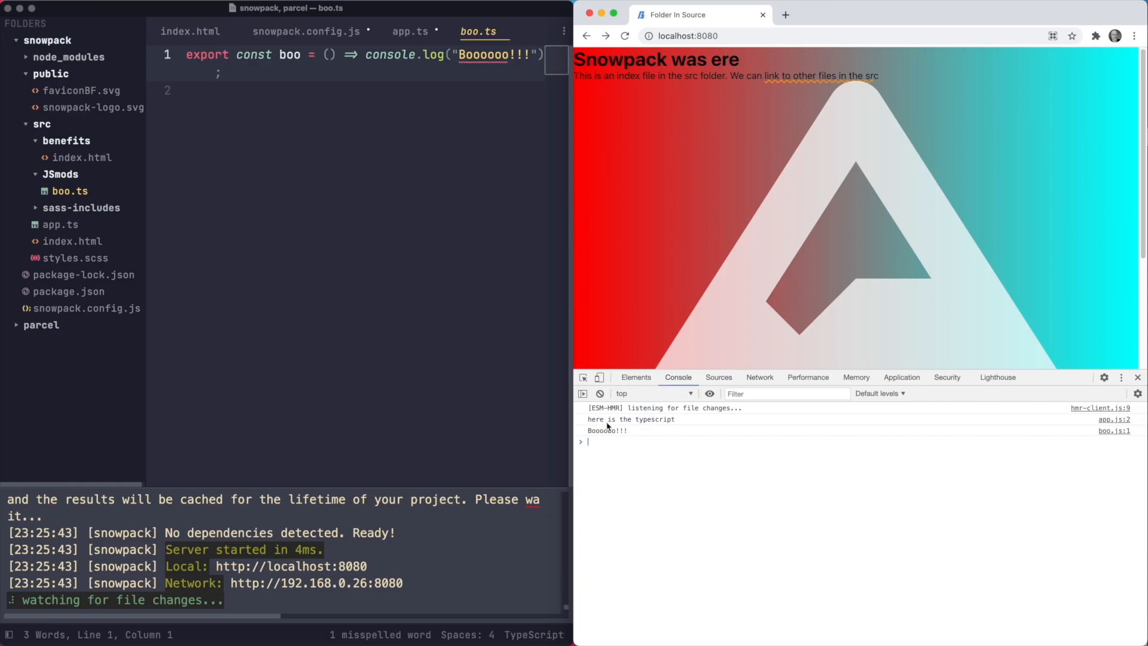
click(410, 31)
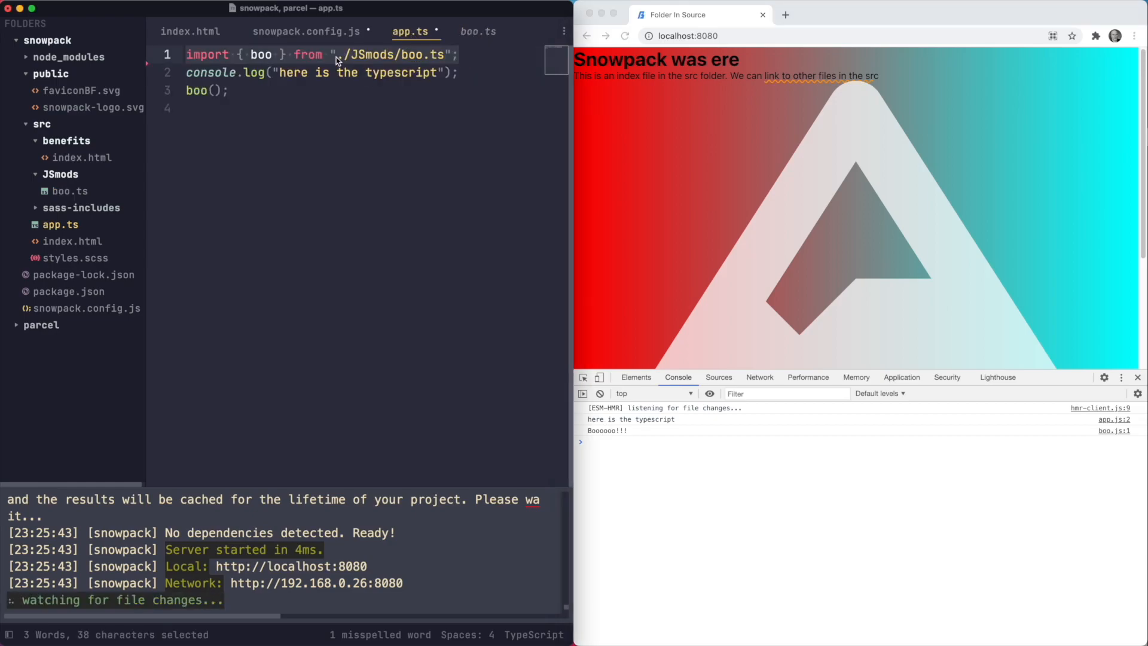
click(342, 54)
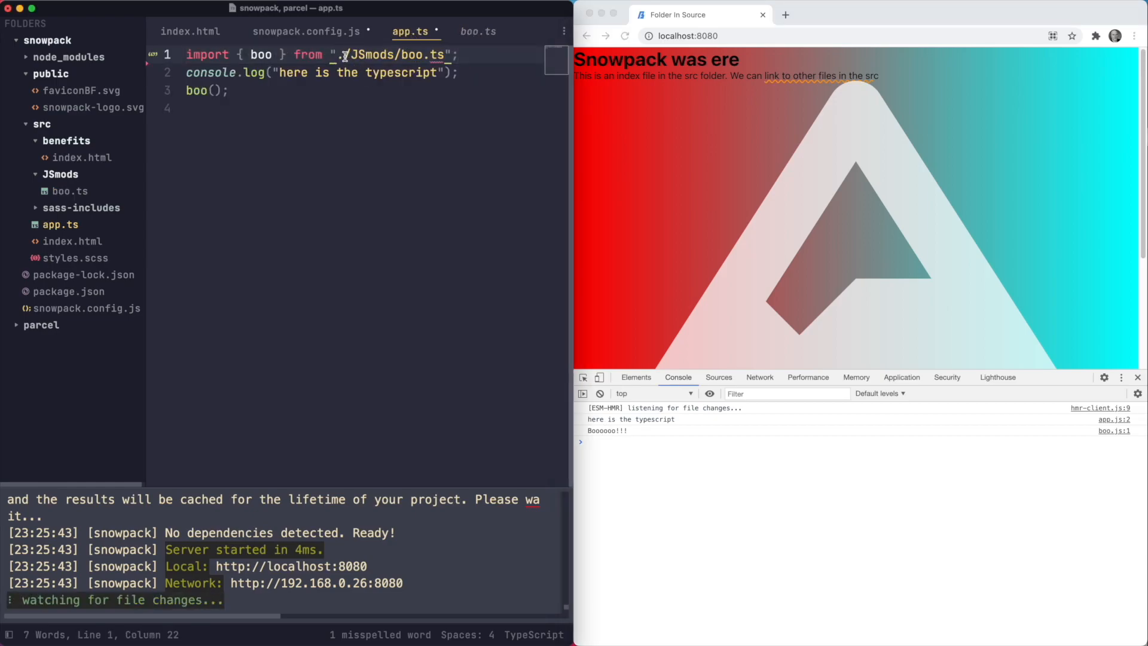
text(src)
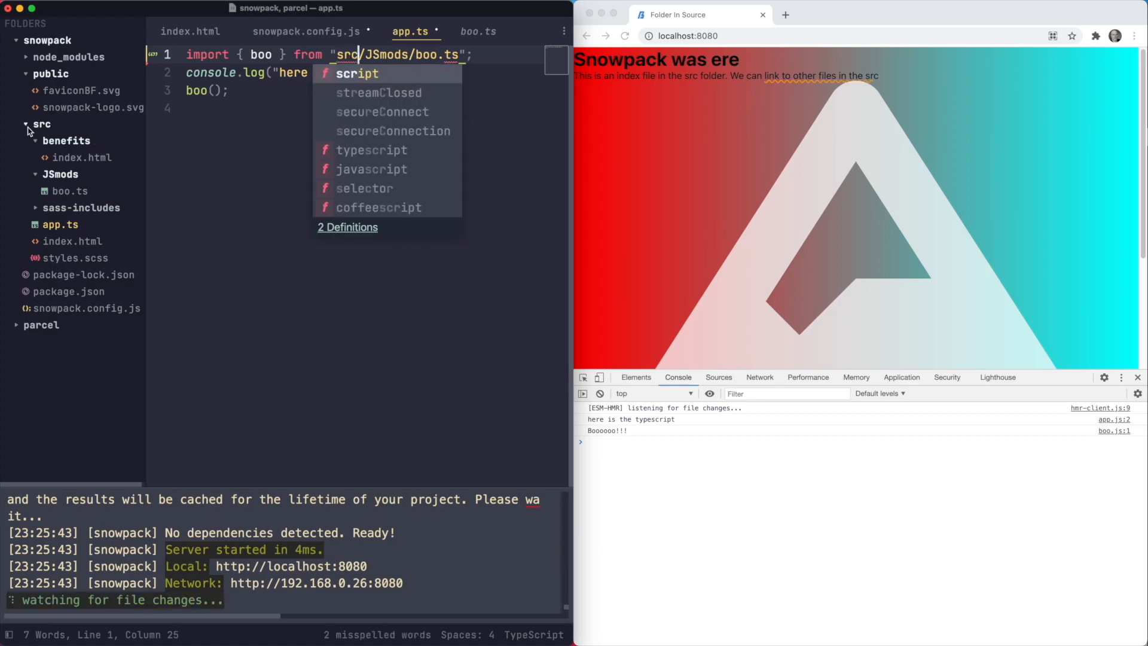
mouse_move(42, 178)
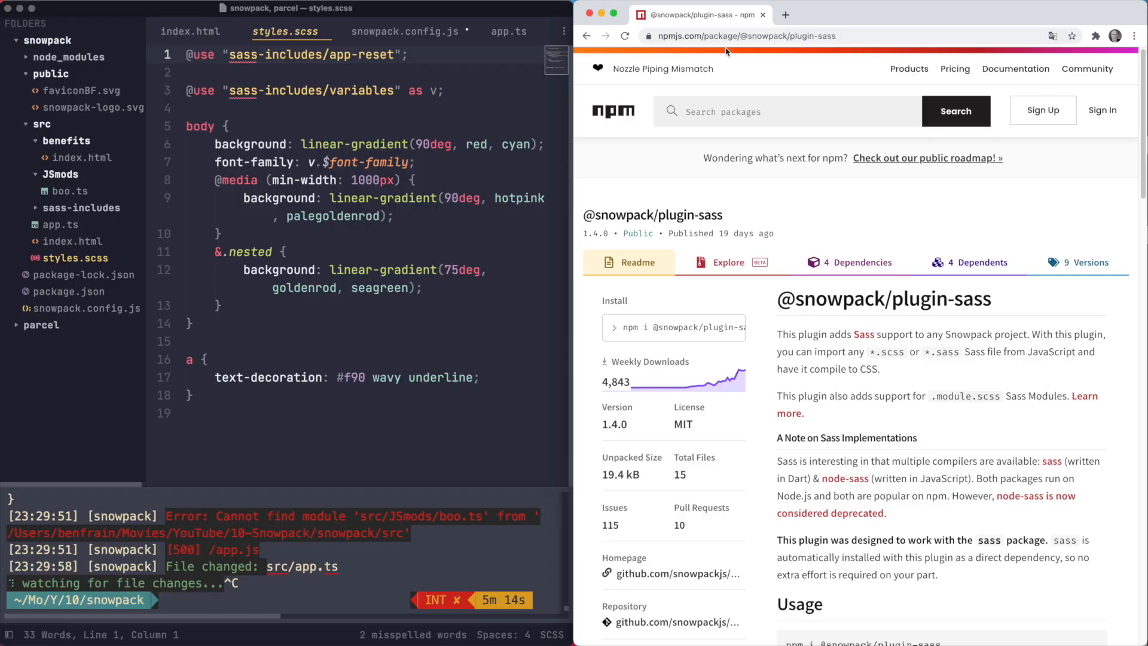
mouse_move(928, 465)
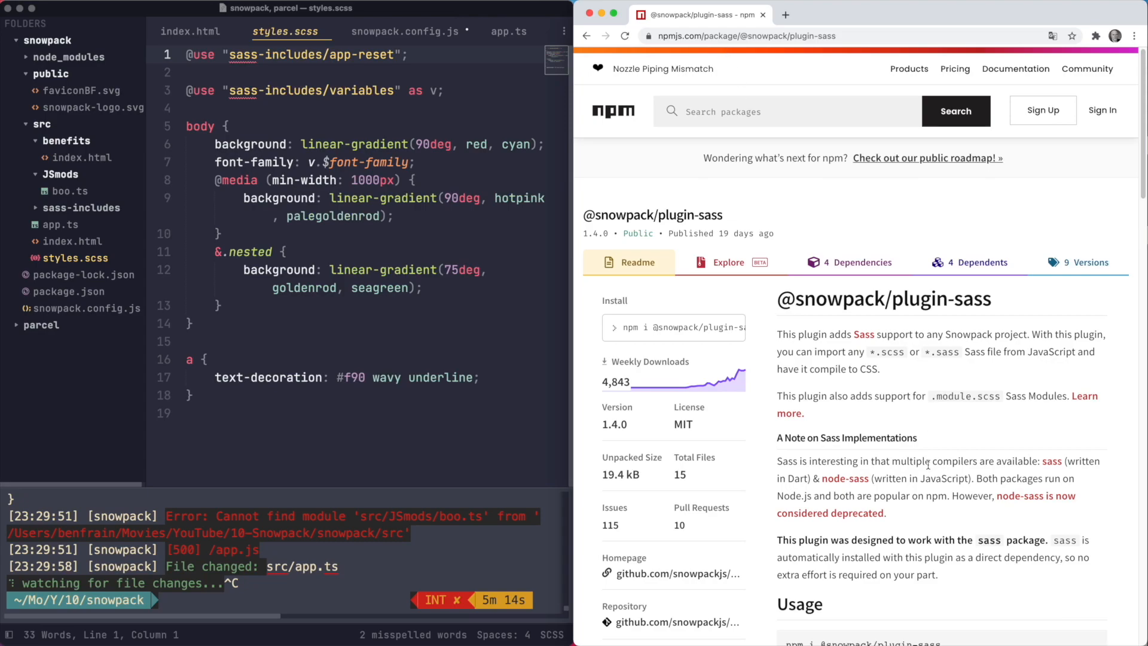
Step: Scroll to the plugin-sass options table and note brew install sass/sass/sass for native Dart Sass
scroll(down, 3)
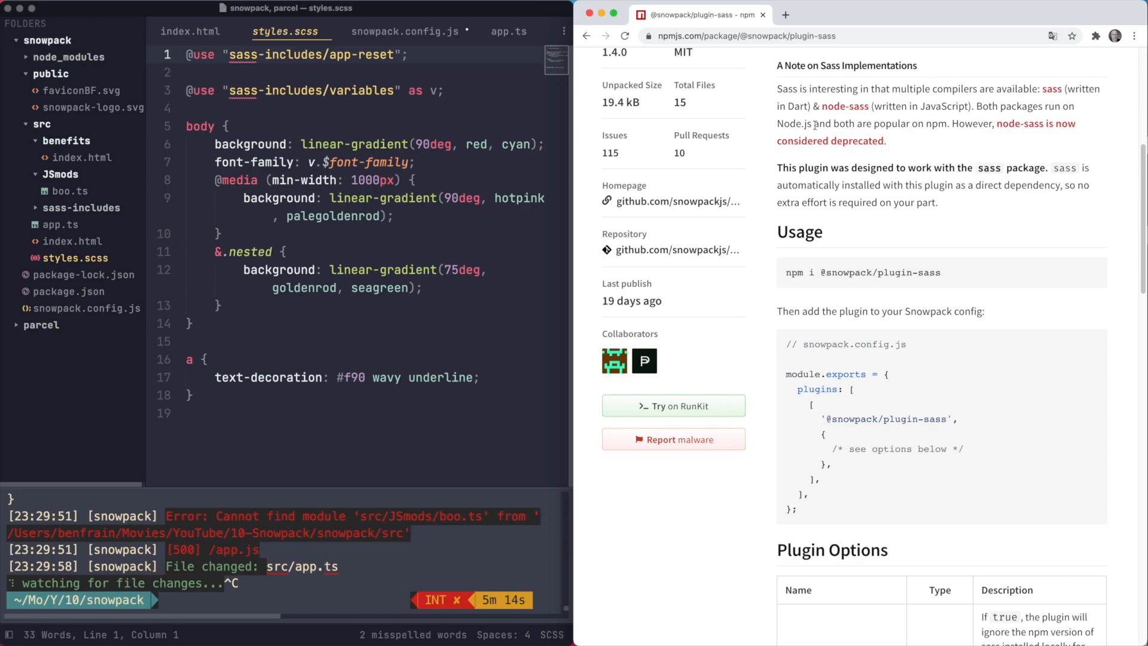
scroll(down, 3)
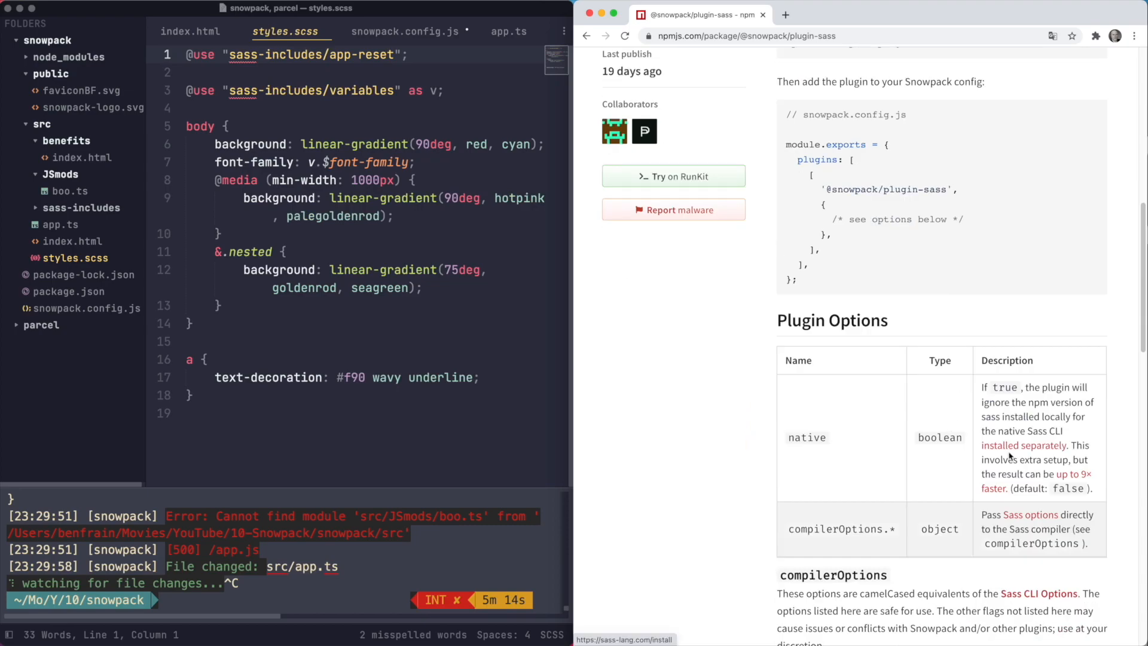
mouse_move(344, 351)
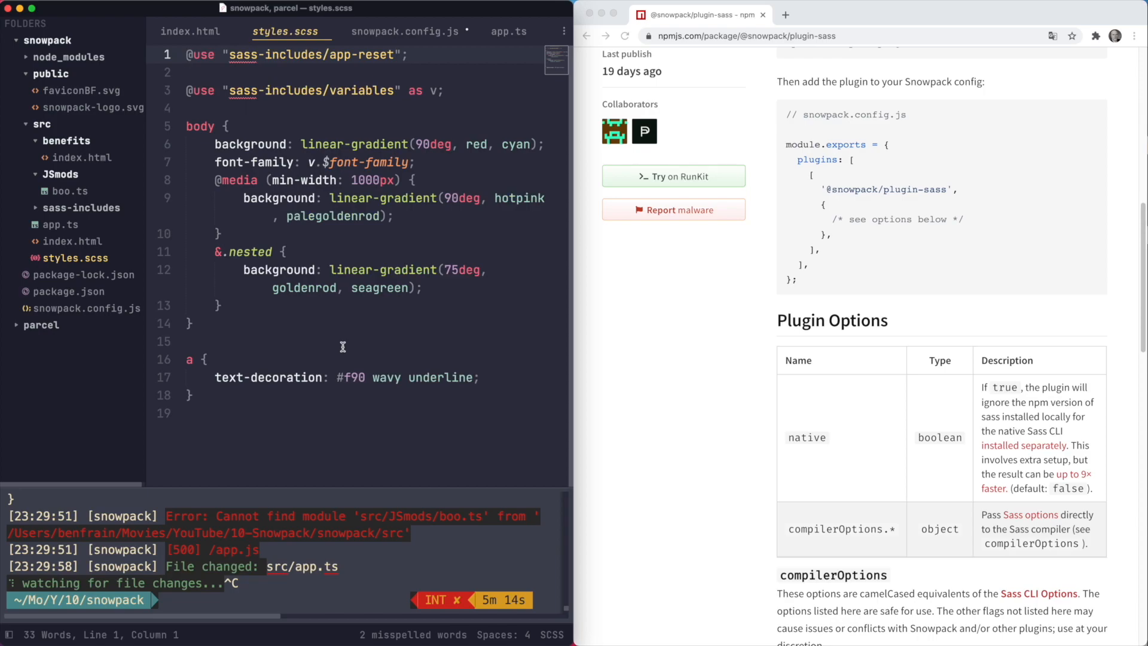
mouse_move(302, 432)
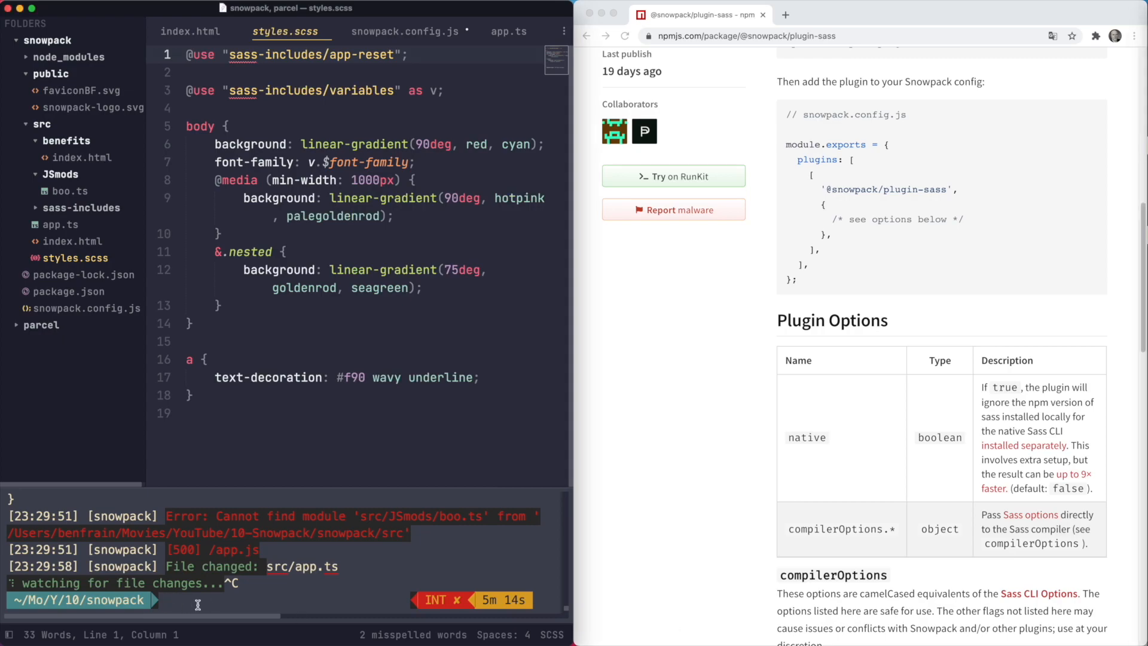
text(brew install sass/sass/sass)
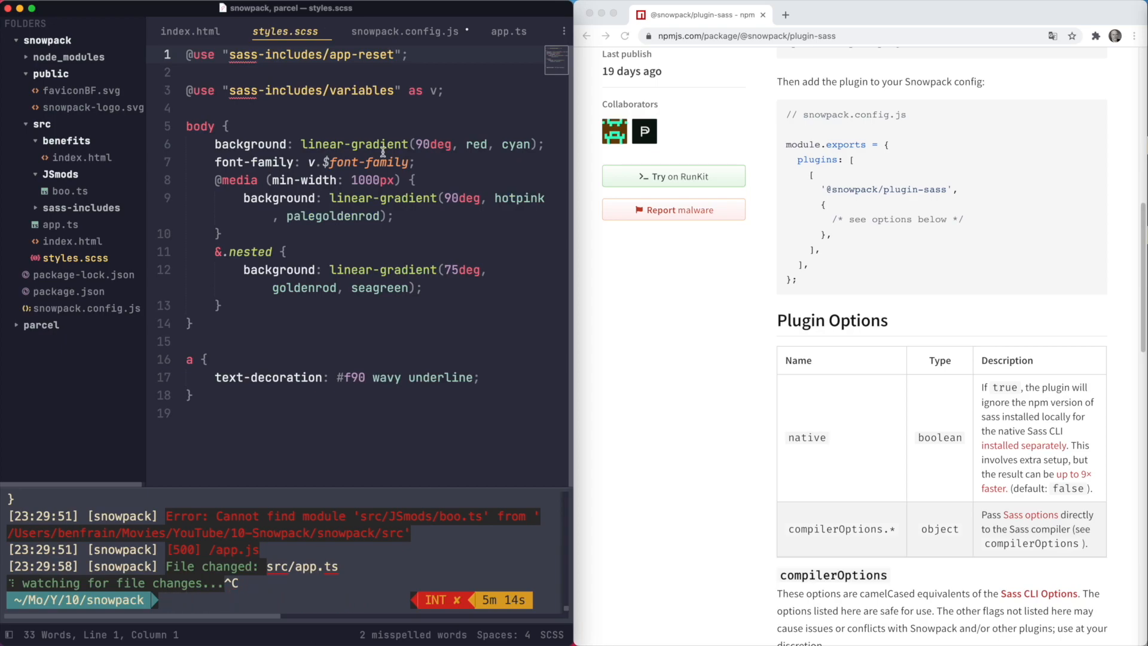
click(404, 31)
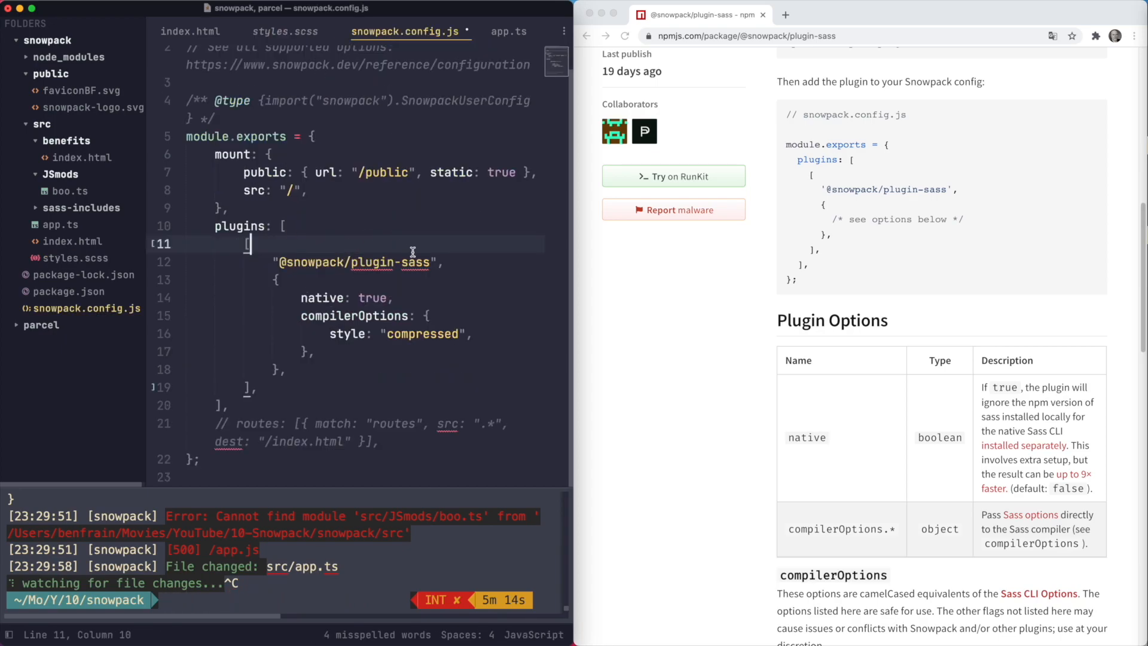
mouse_move(273, 258)
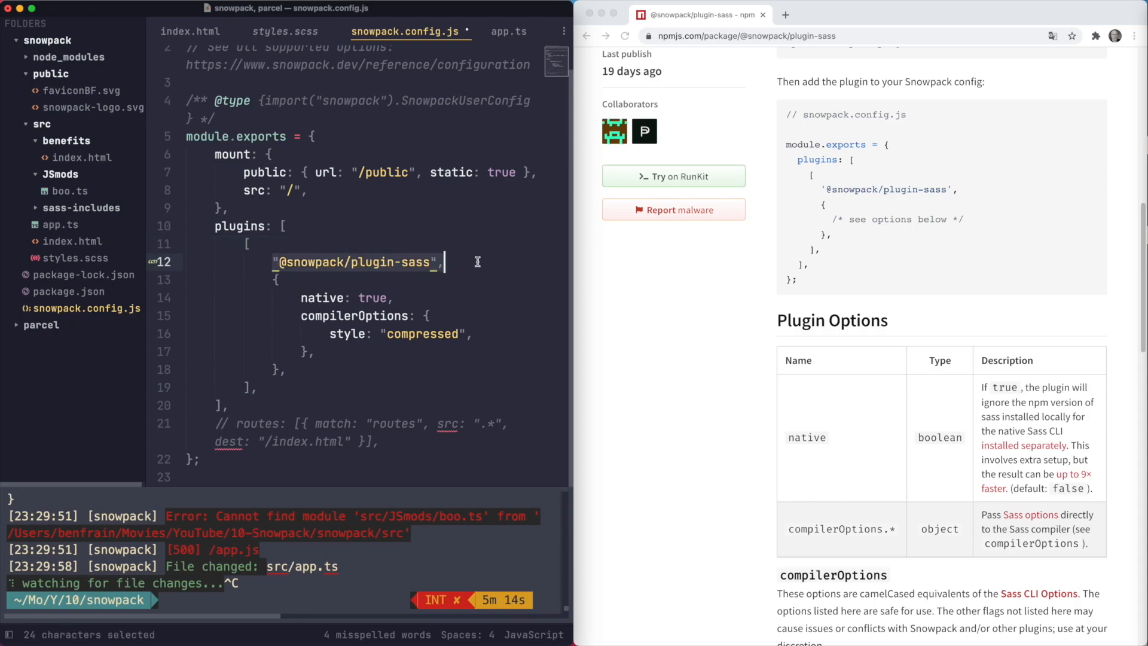
scroll(up, 3)
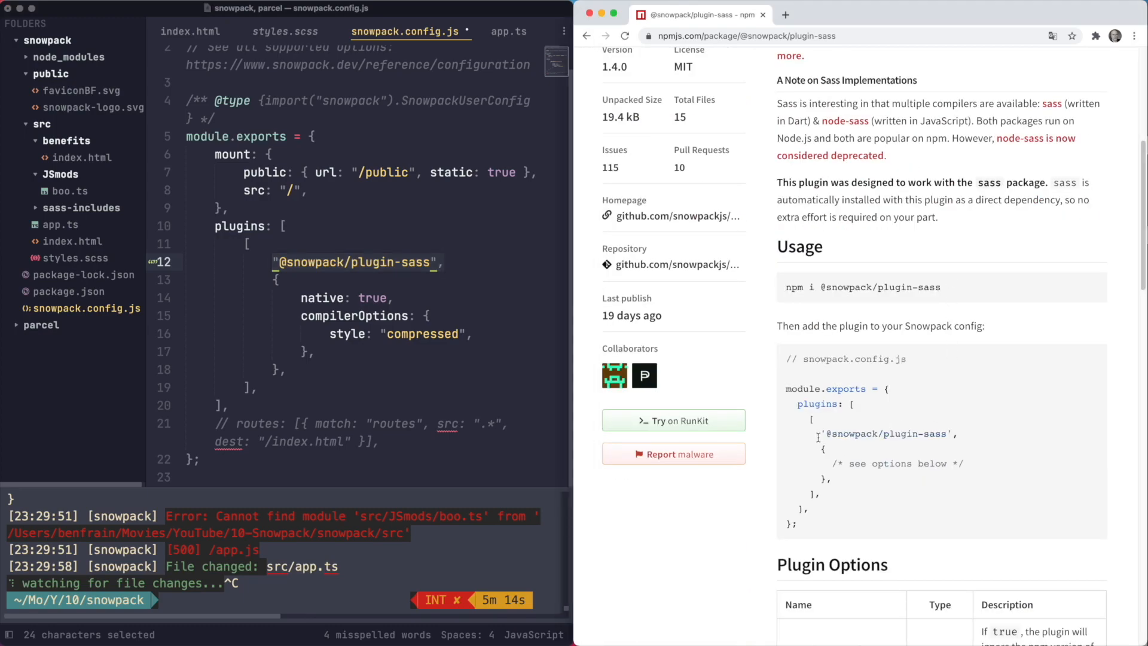
double_click(886, 433)
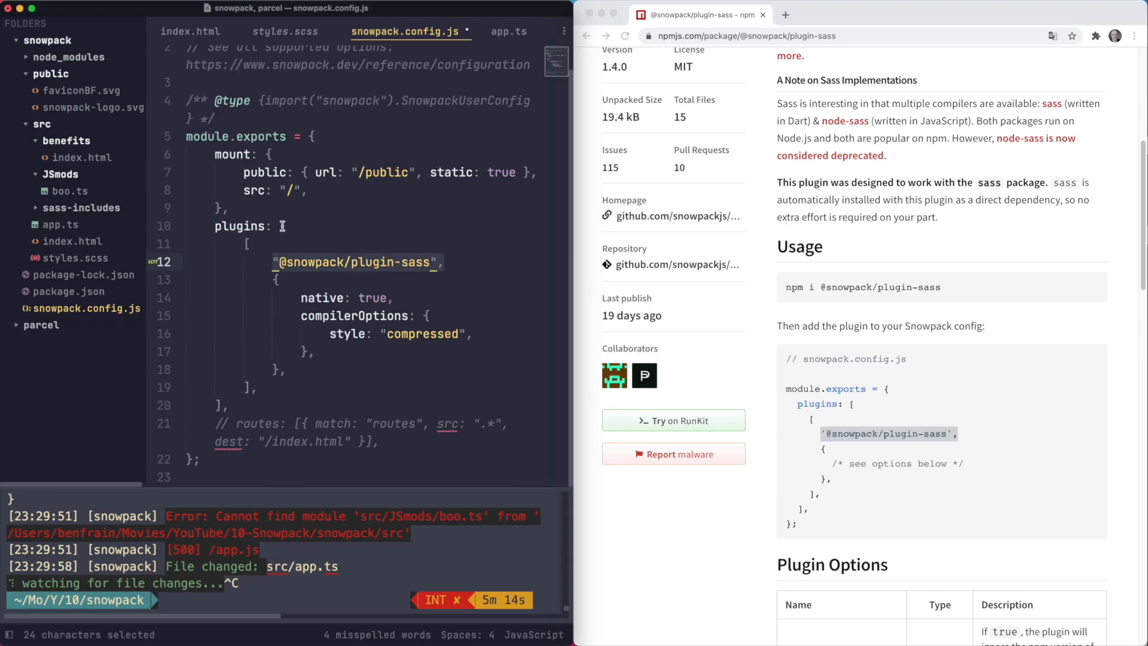
click(249, 244)
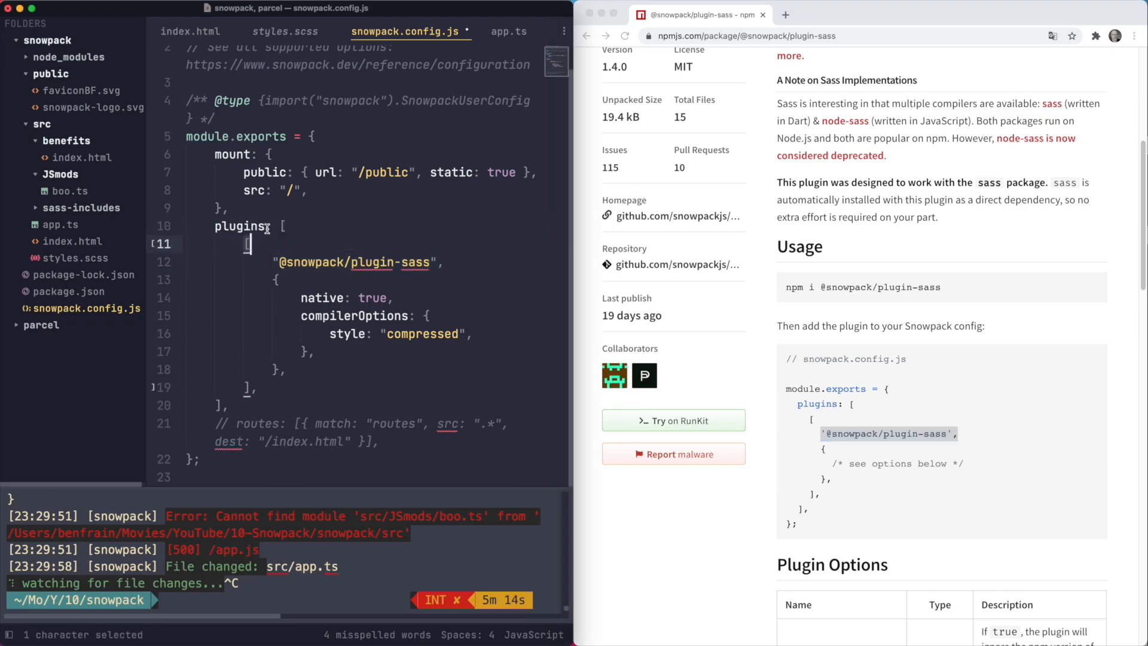
mouse_move(386, 406)
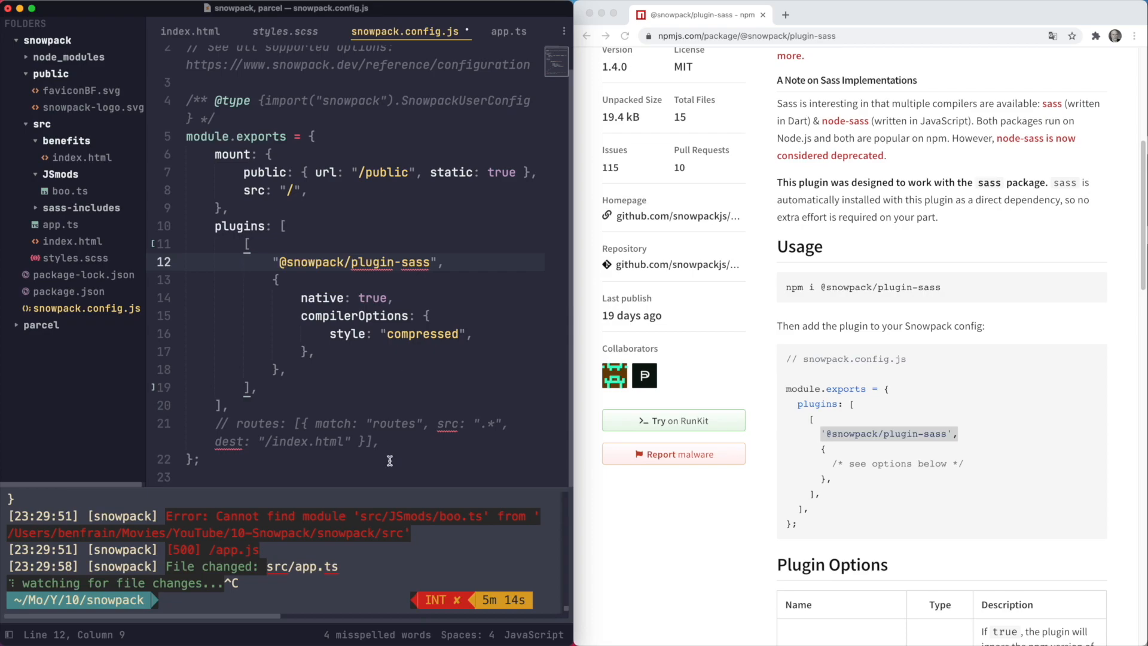
mouse_move(389, 461)
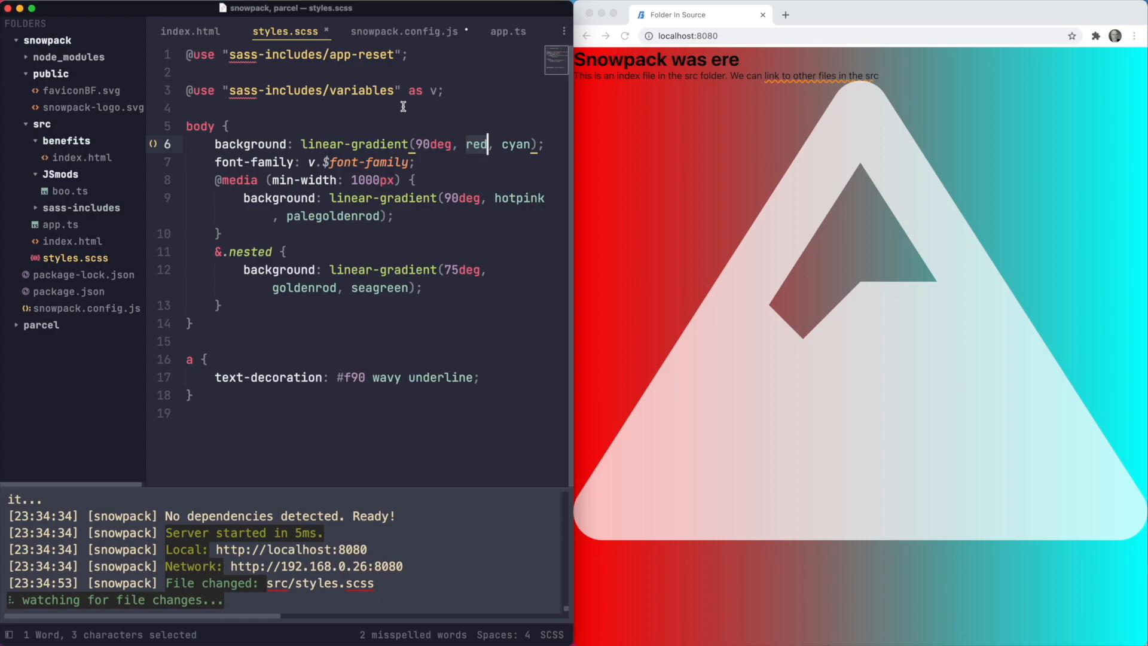
Step: Replace 'red' with 'green' as the first colour in the body linear-gradient of styles.scss
text(green)
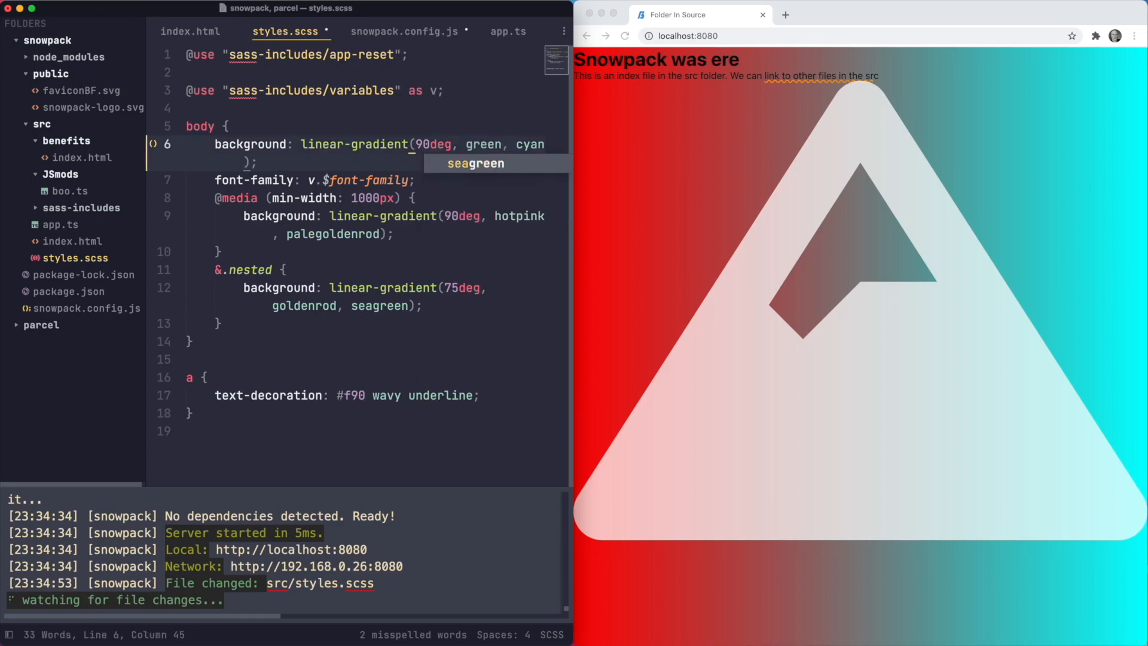